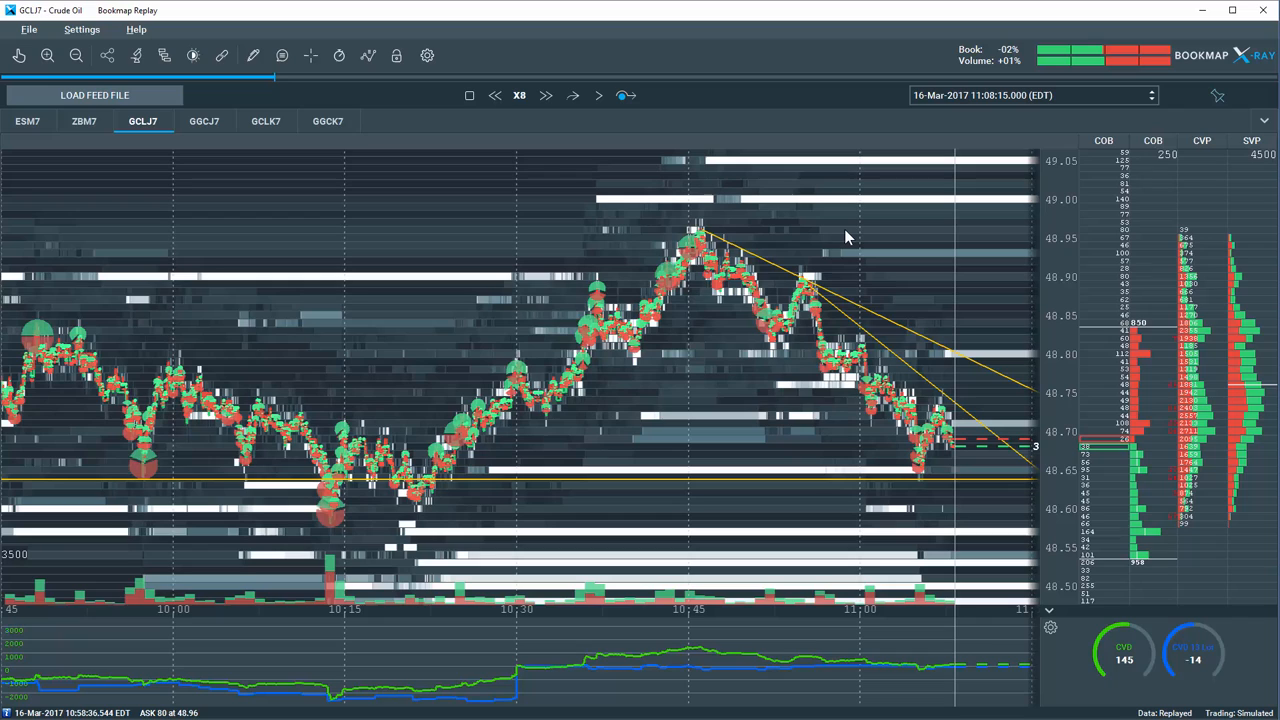
mouse_move(840, 308)
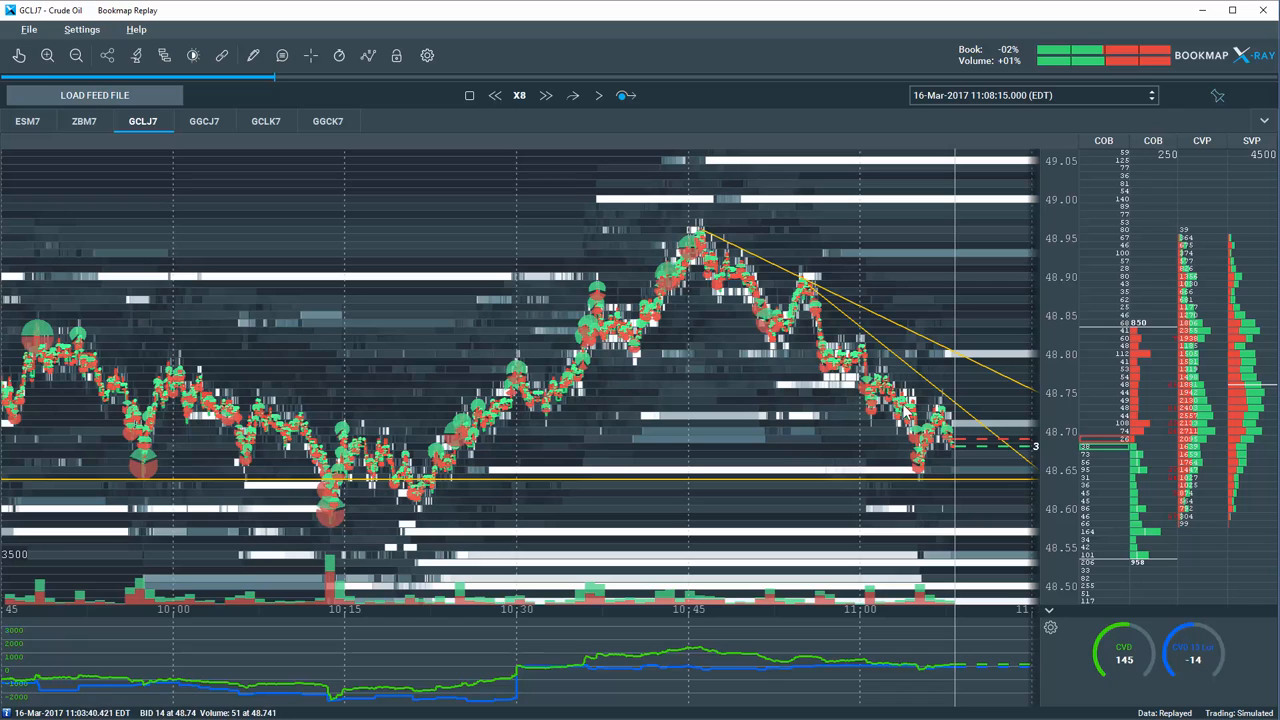
mouse_move(780, 332)
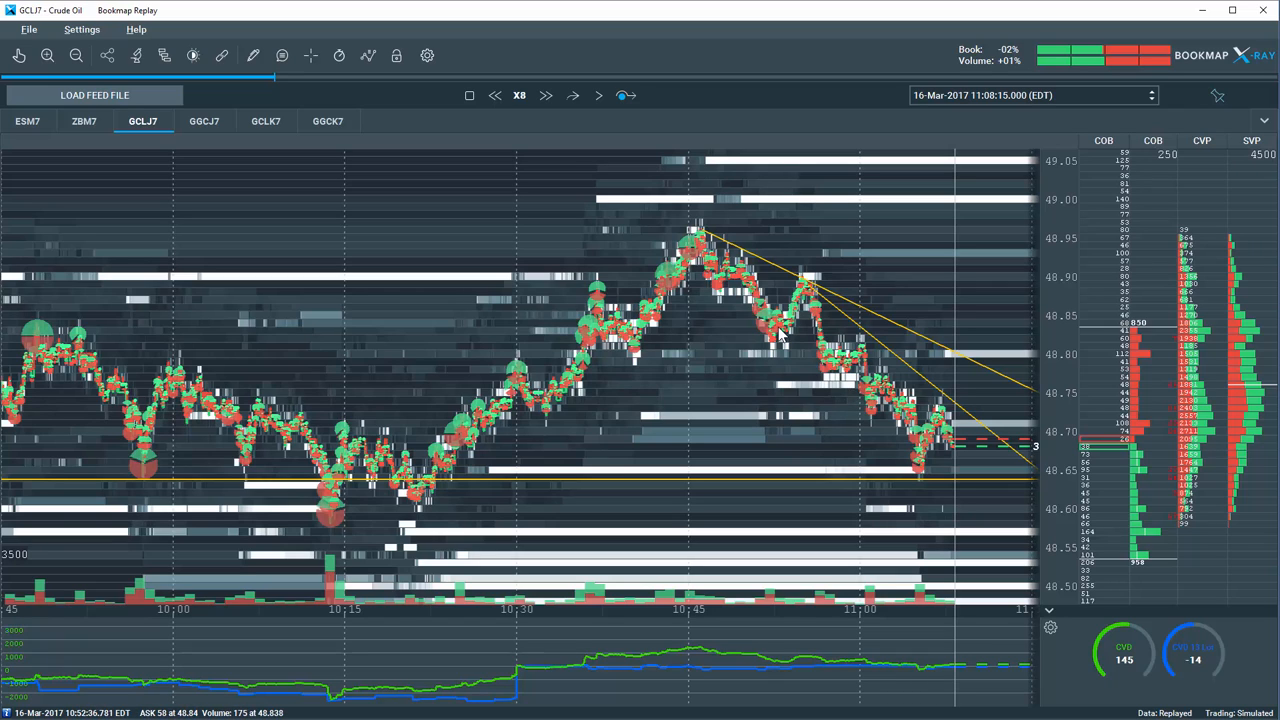
mouse_move(778, 336)
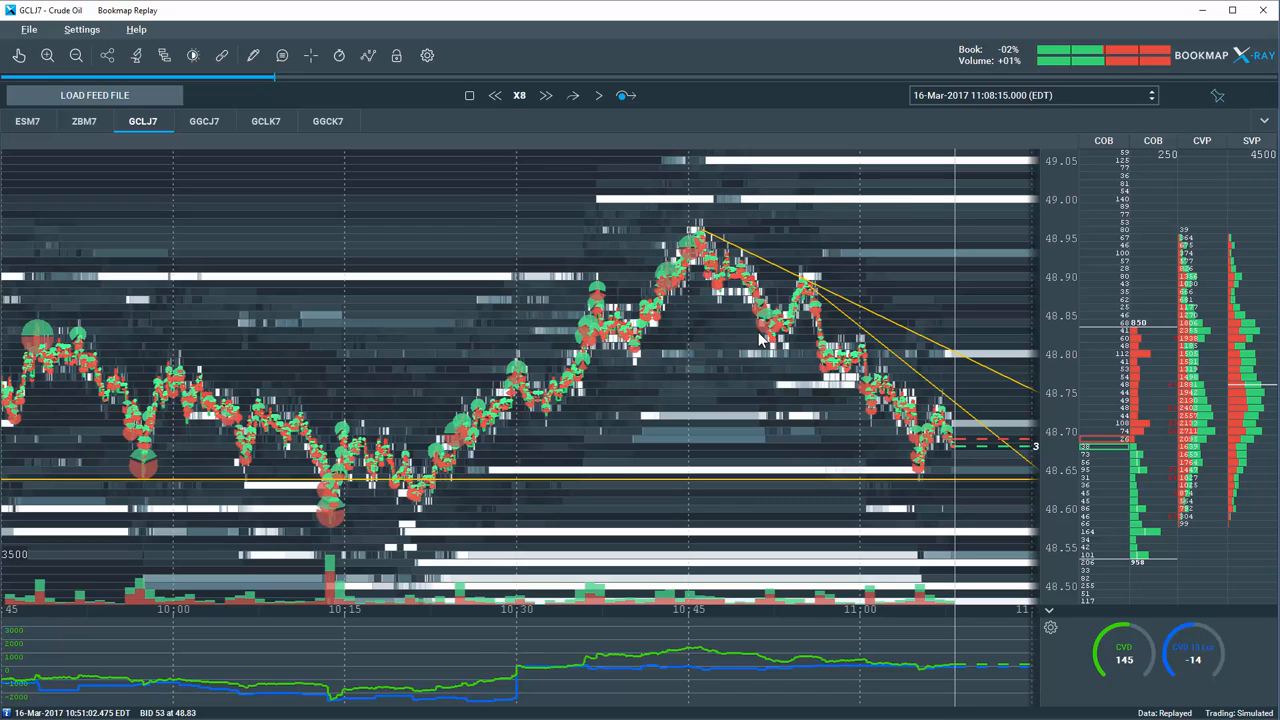
mouse_move(816, 388)
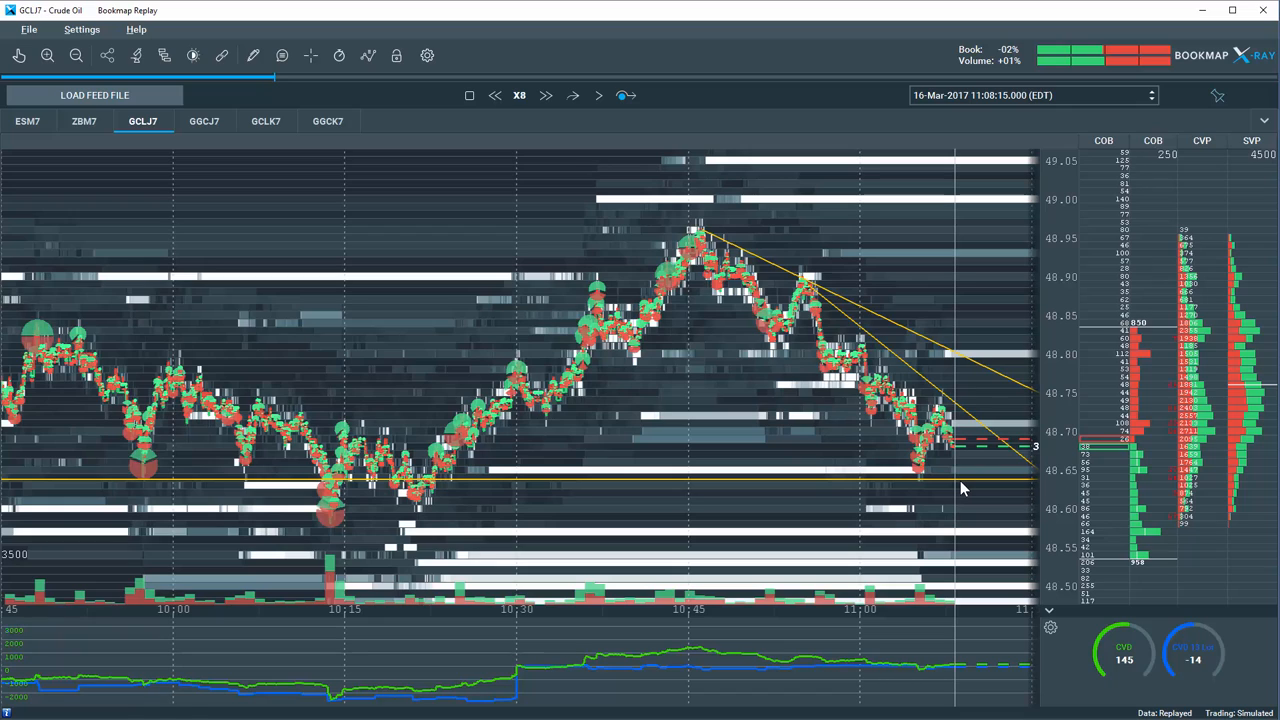
mouse_move(940, 470)
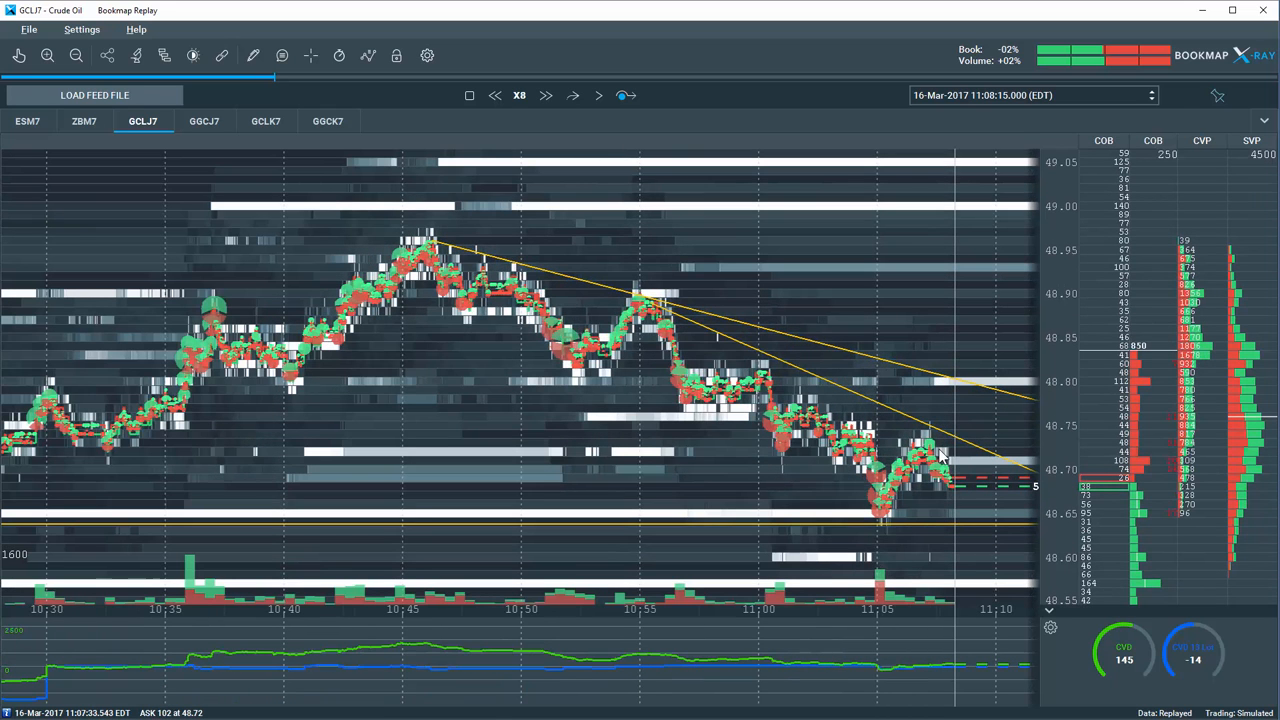
mouse_move(1010, 530)
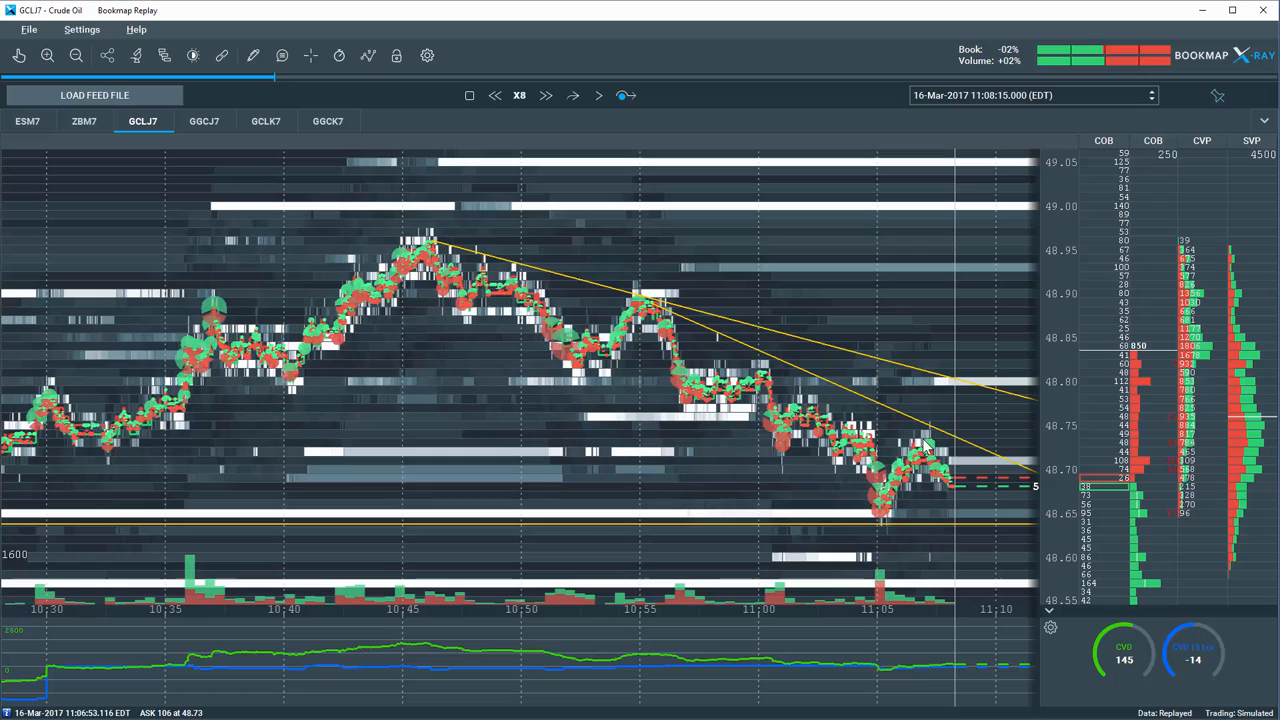
mouse_move(910, 432)
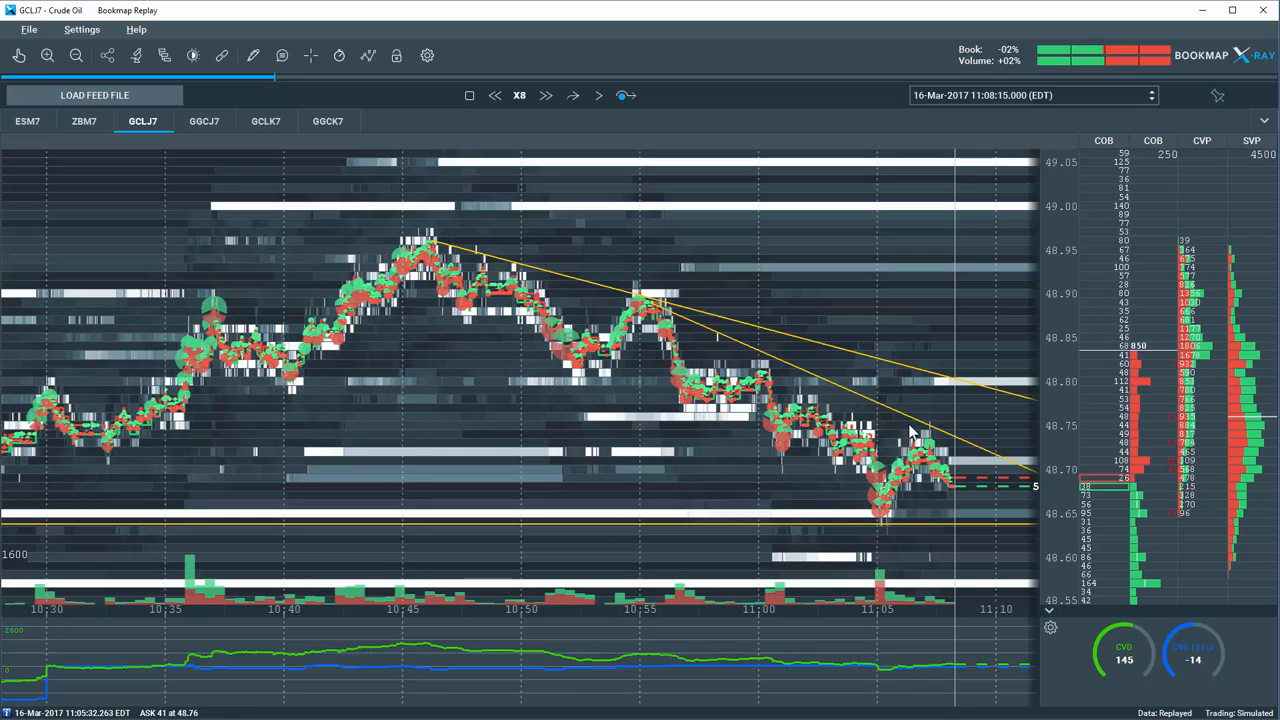
mouse_move(924, 444)
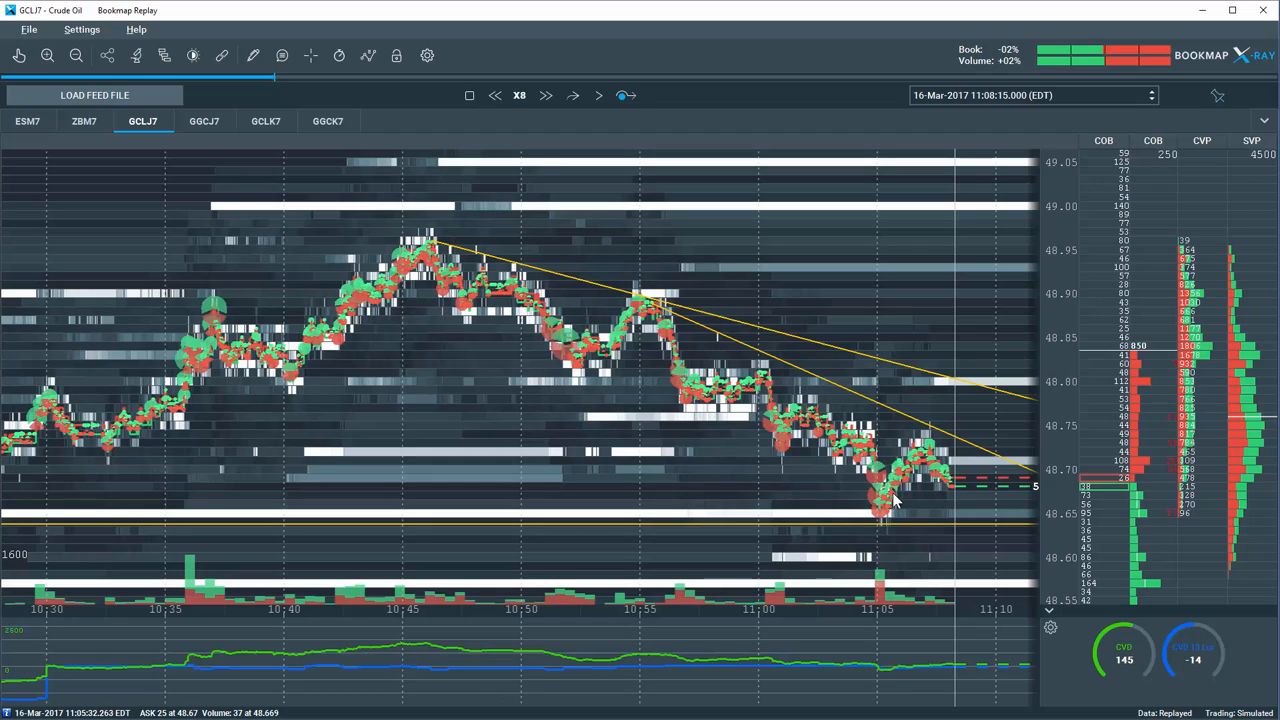
mouse_move(888, 490)
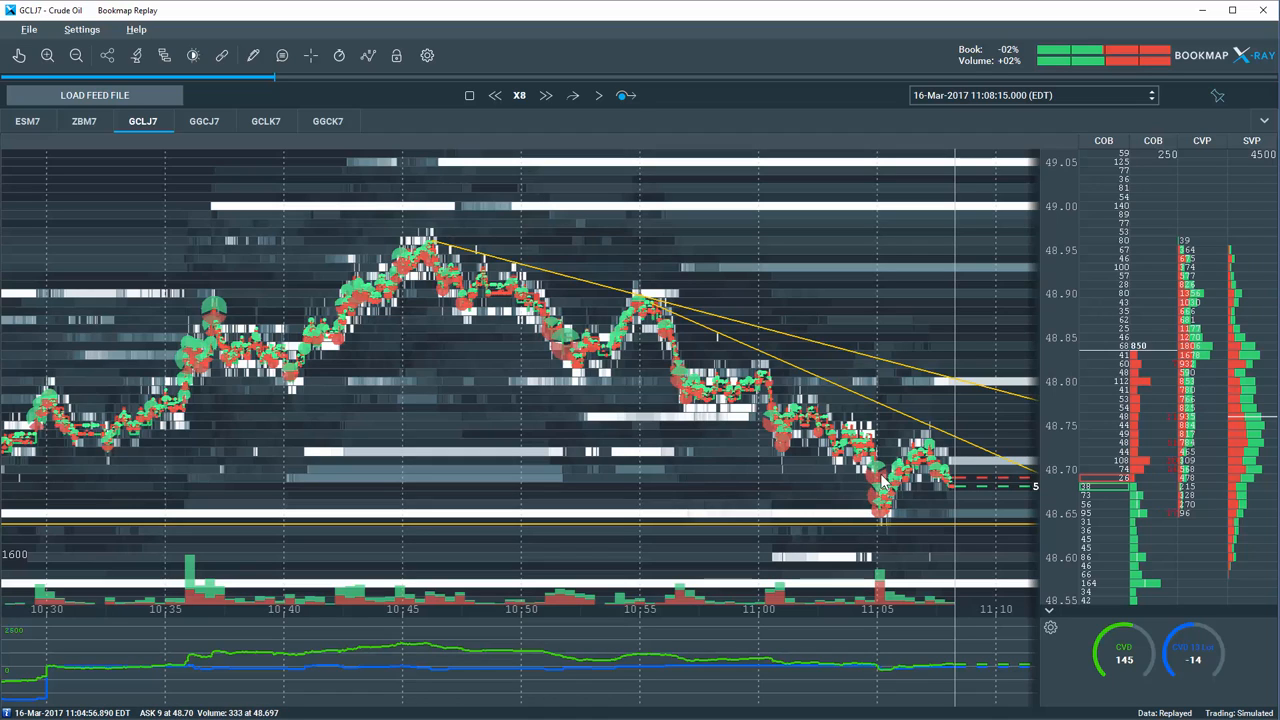
mouse_move(990, 560)
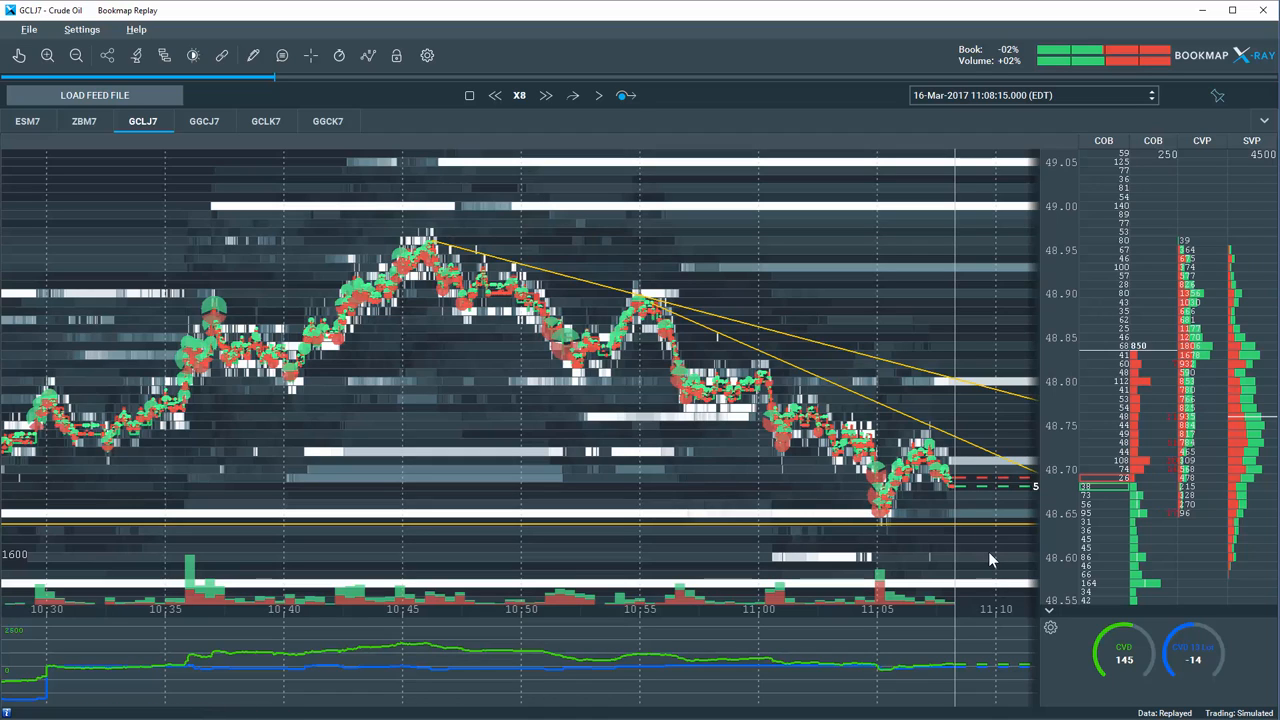
mouse_move(1070, 516)
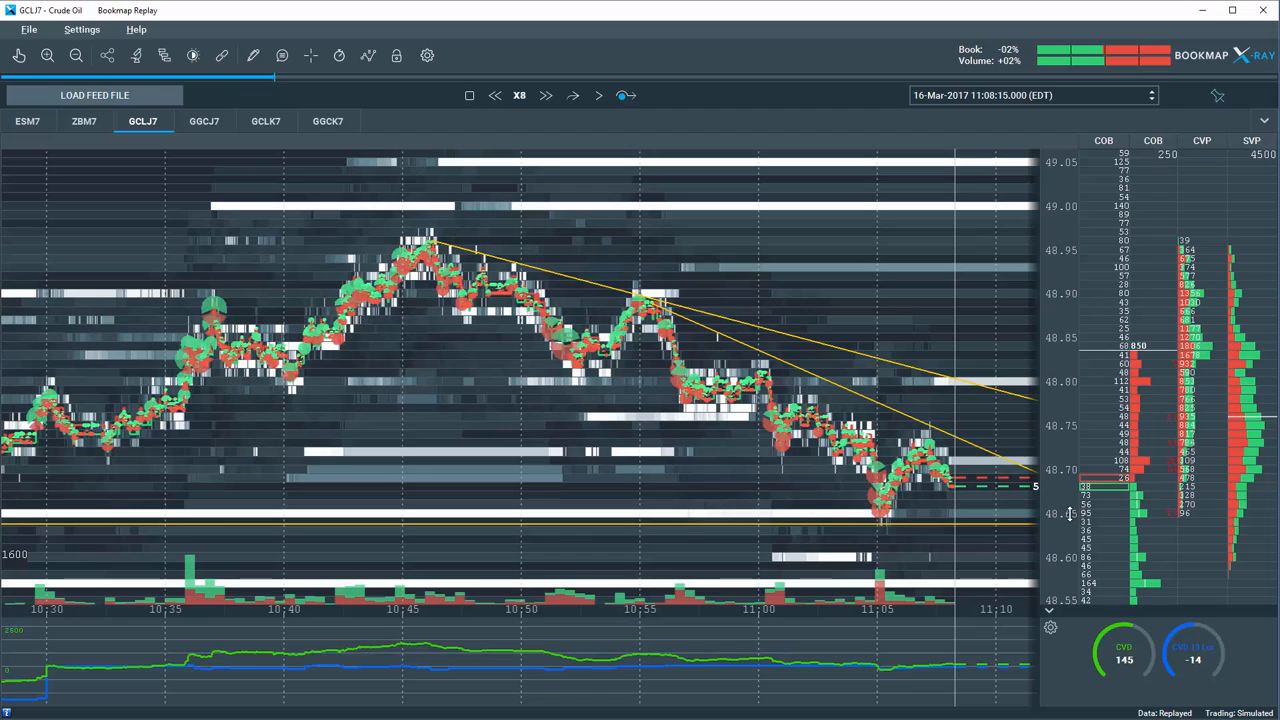
mouse_move(290, 84)
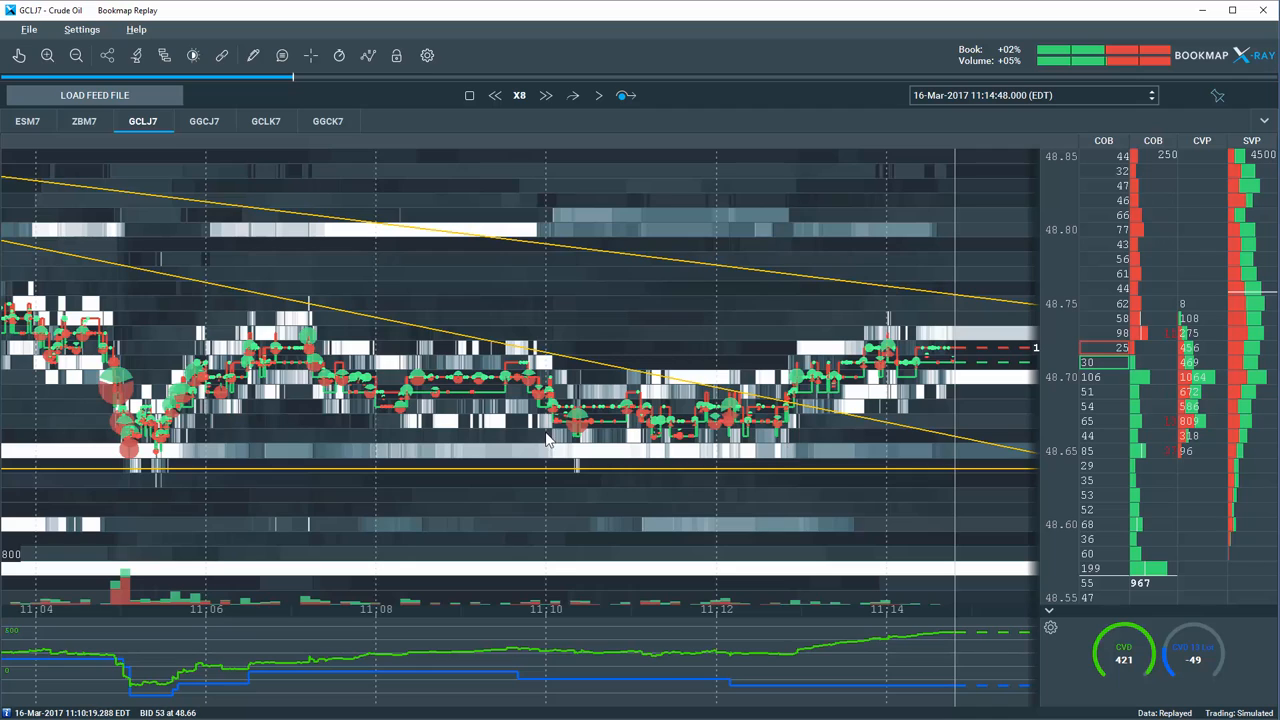
mouse_move(580, 448)
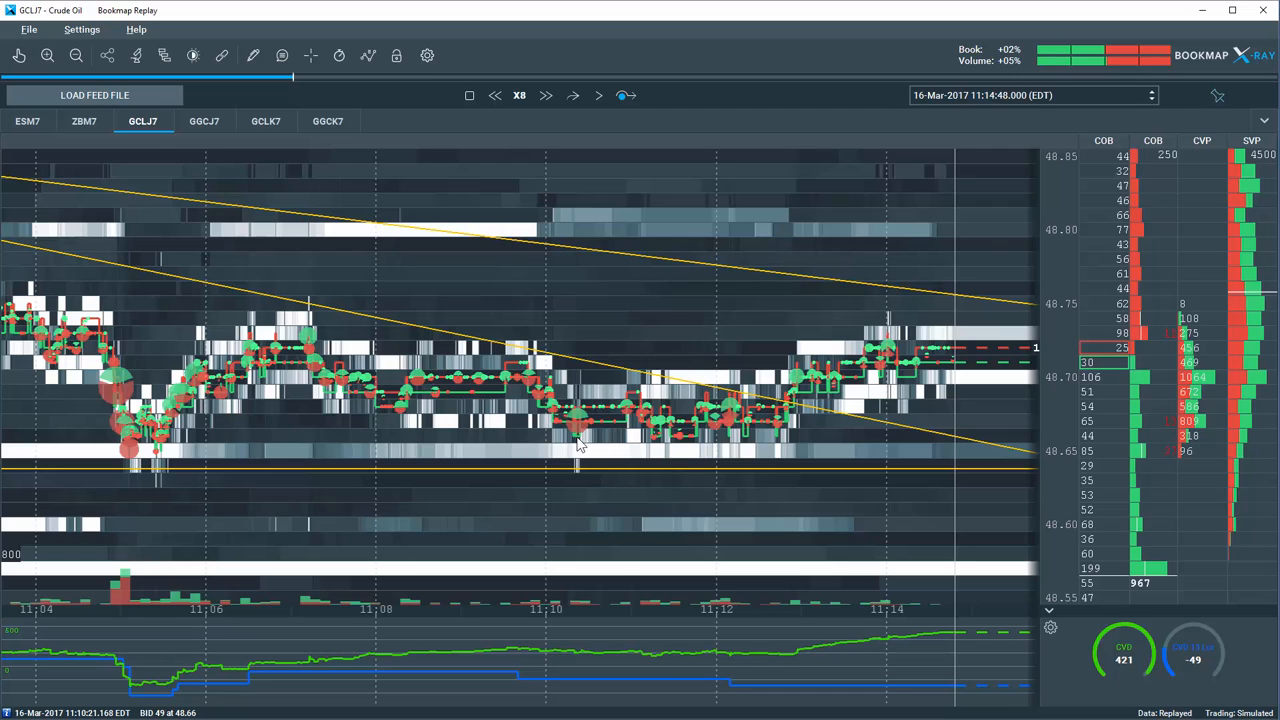
mouse_move(688, 448)
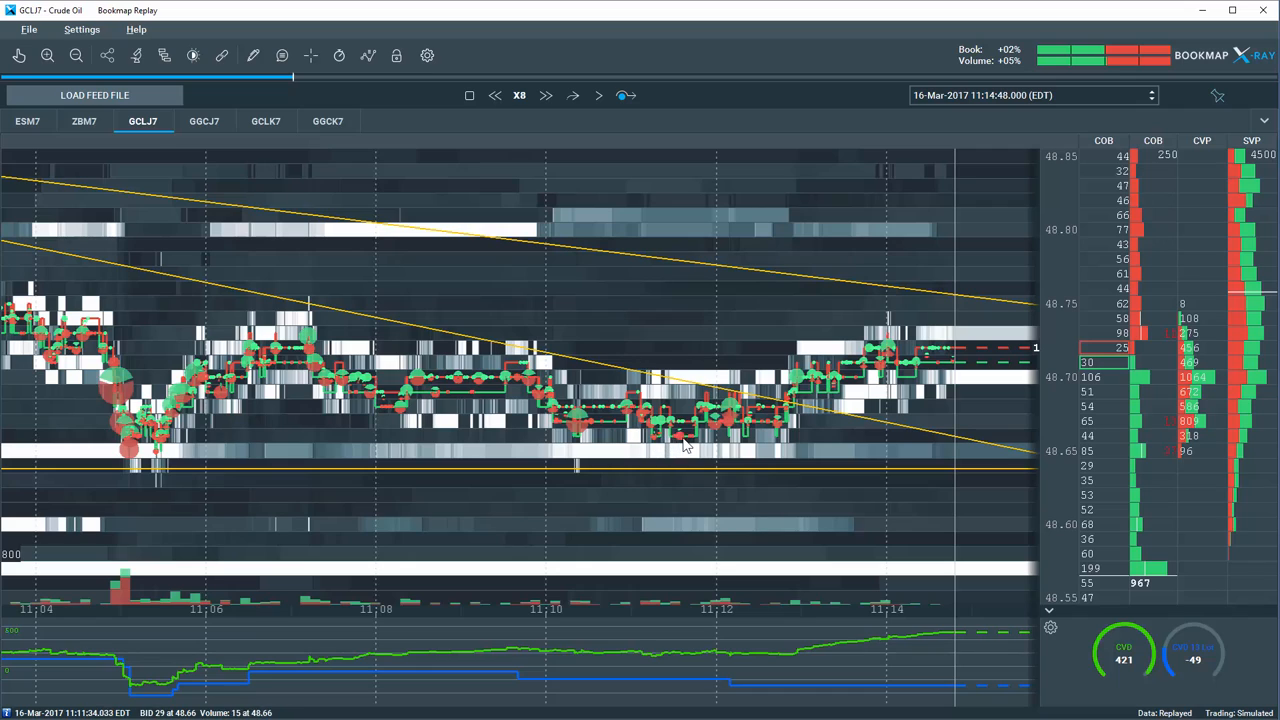
mouse_move(750, 444)
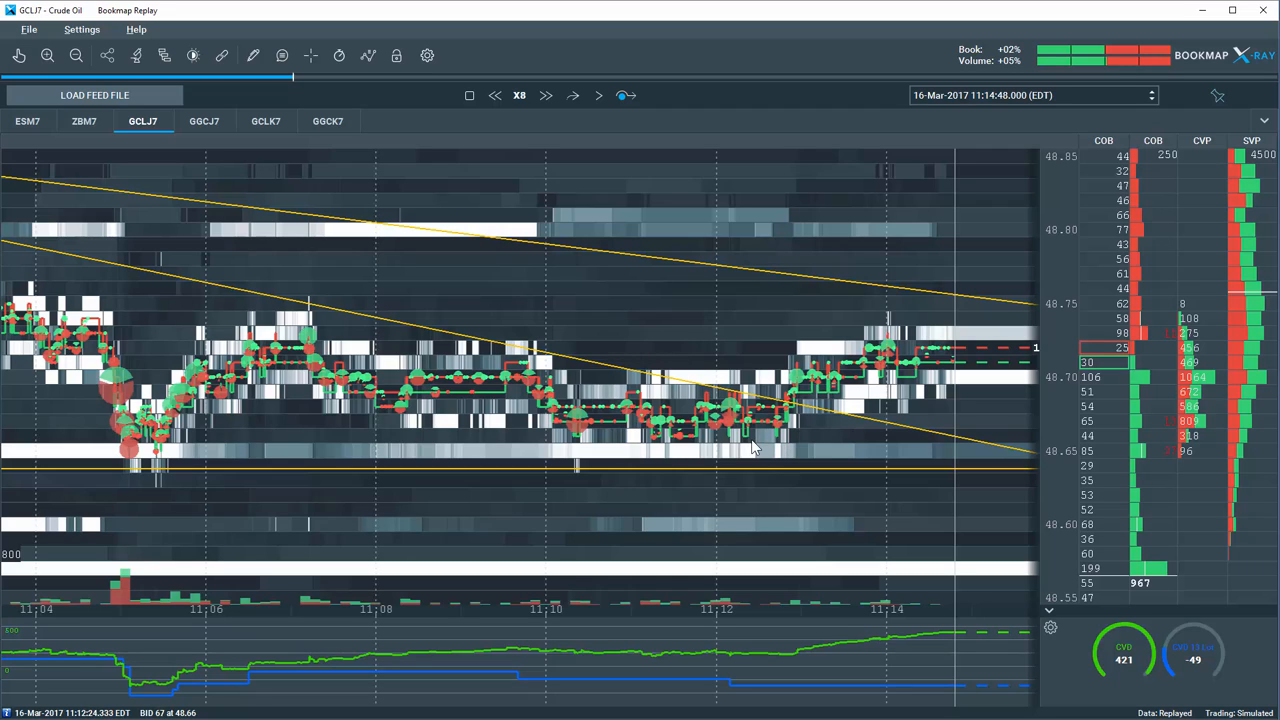
mouse_move(732, 444)
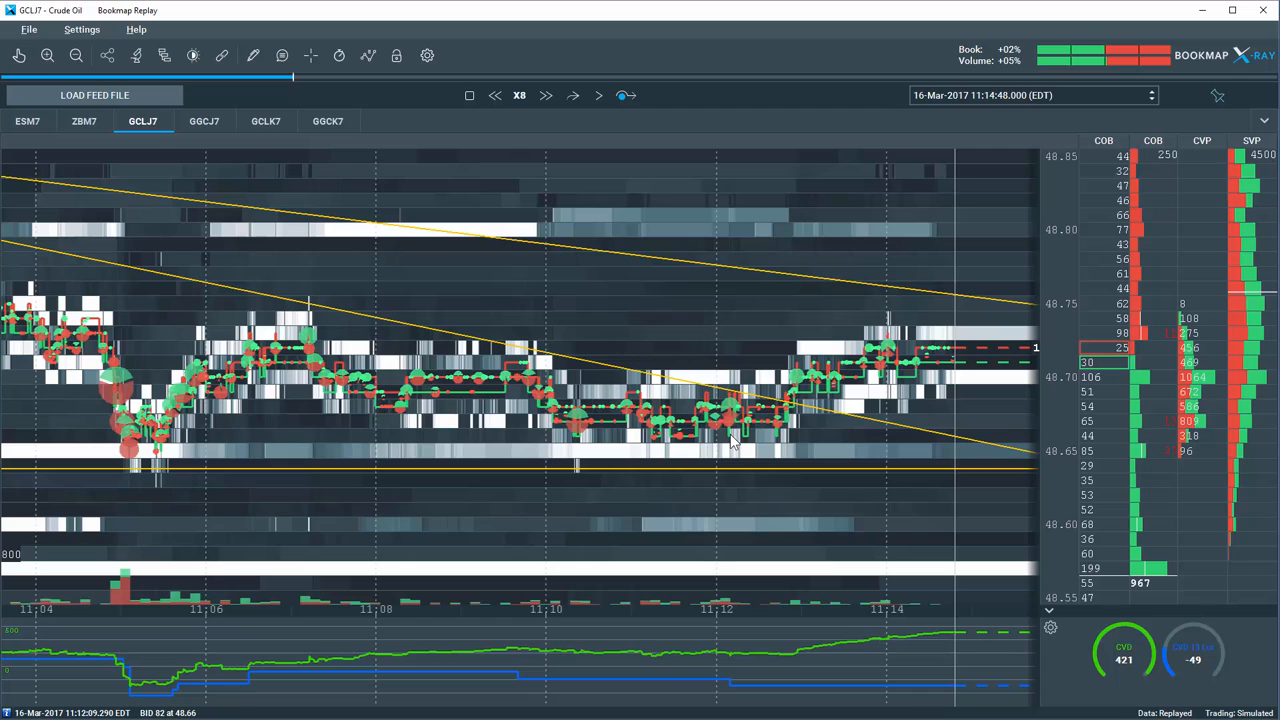
mouse_move(548, 362)
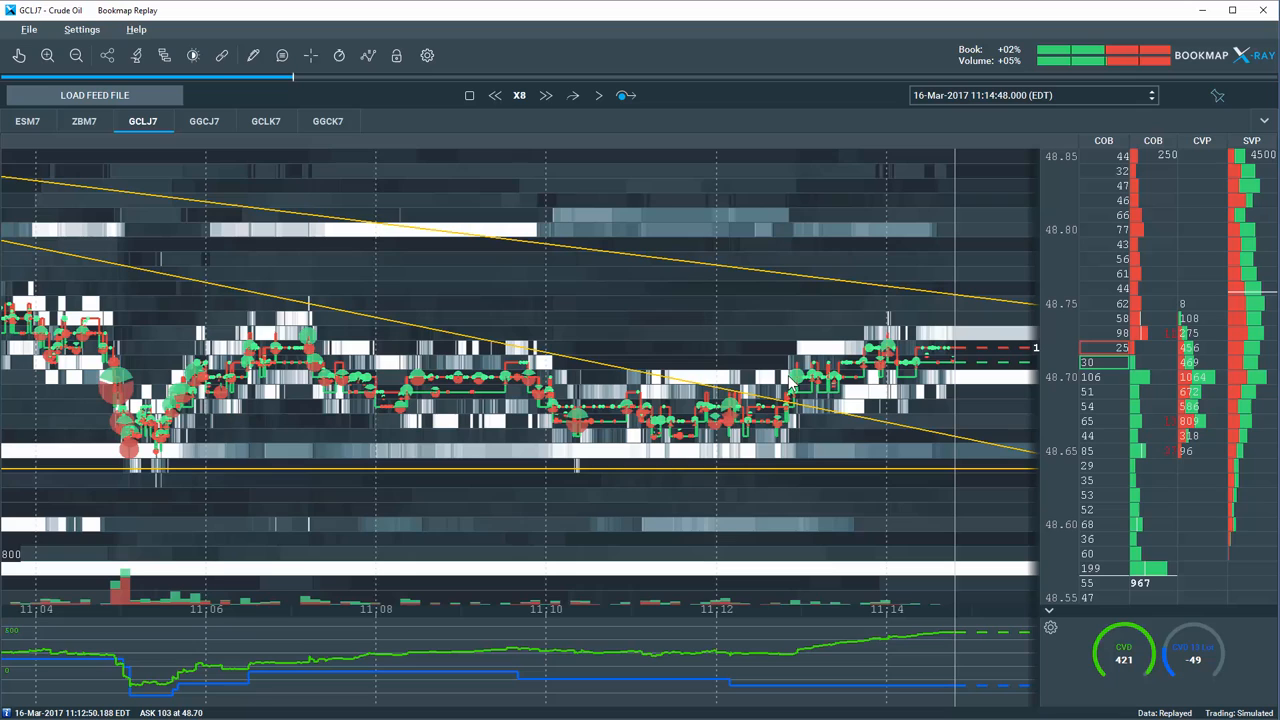
mouse_move(836, 336)
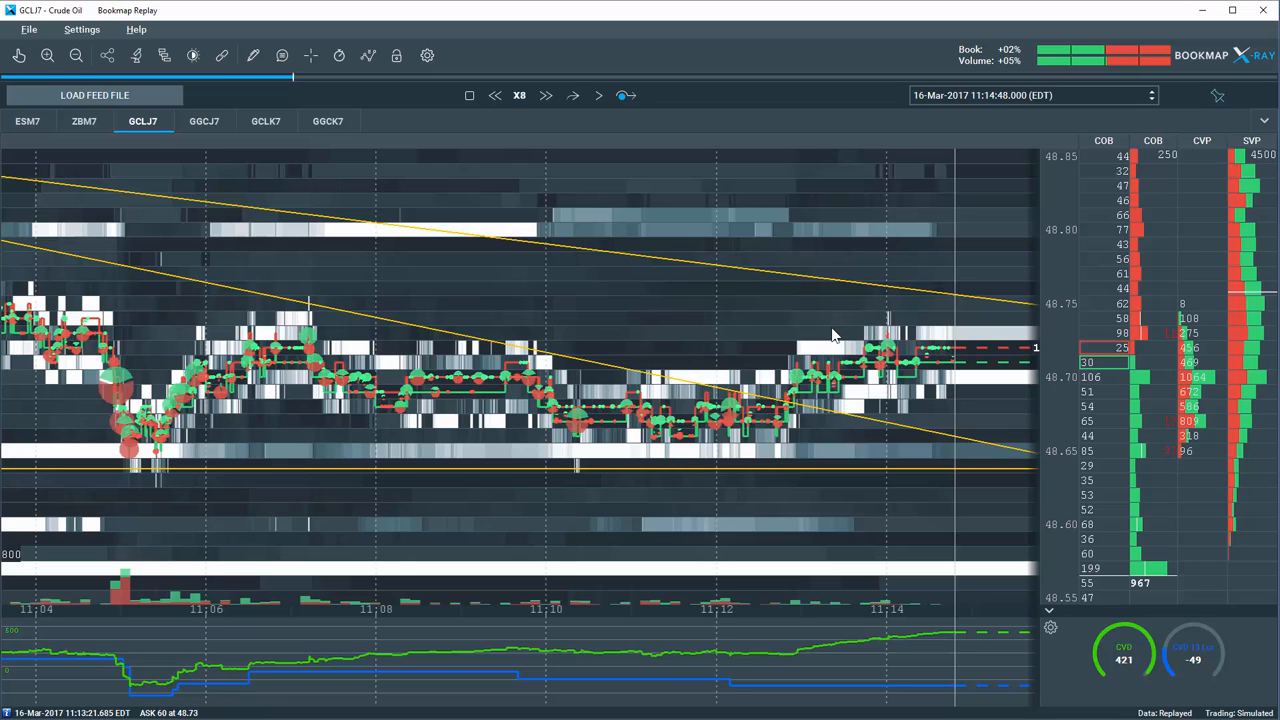
mouse_move(818, 340)
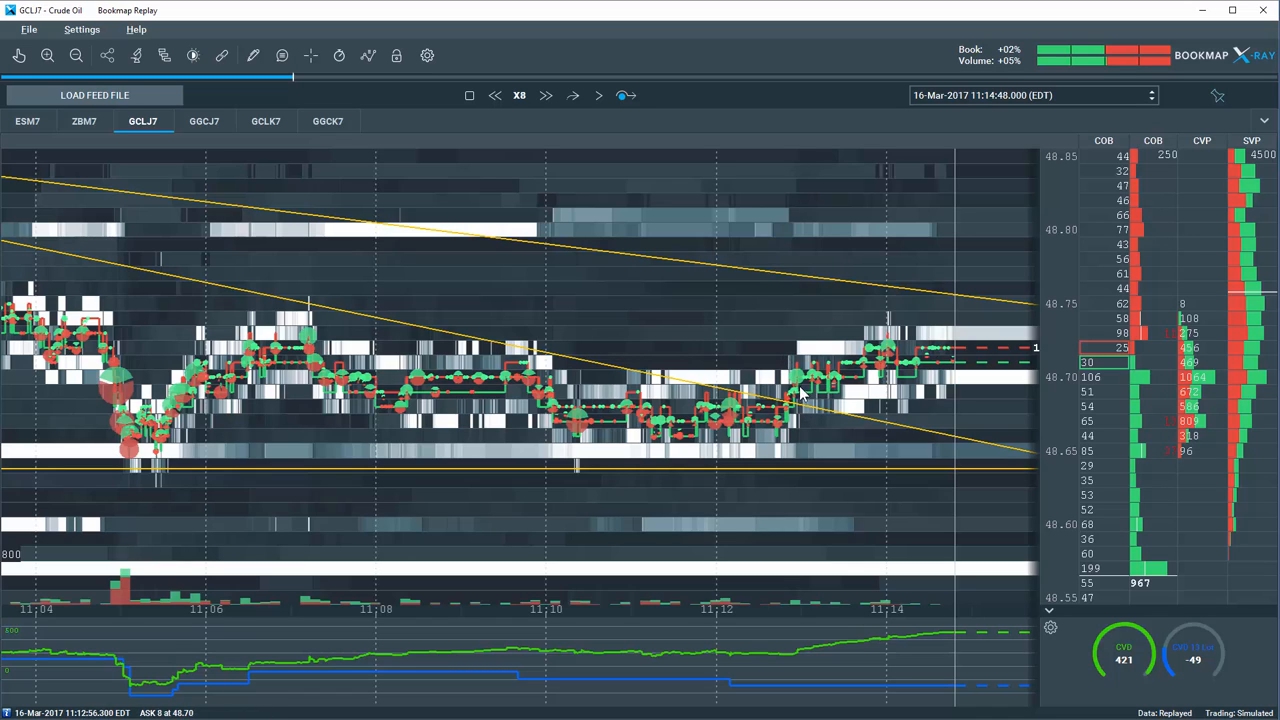
mouse_move(710, 400)
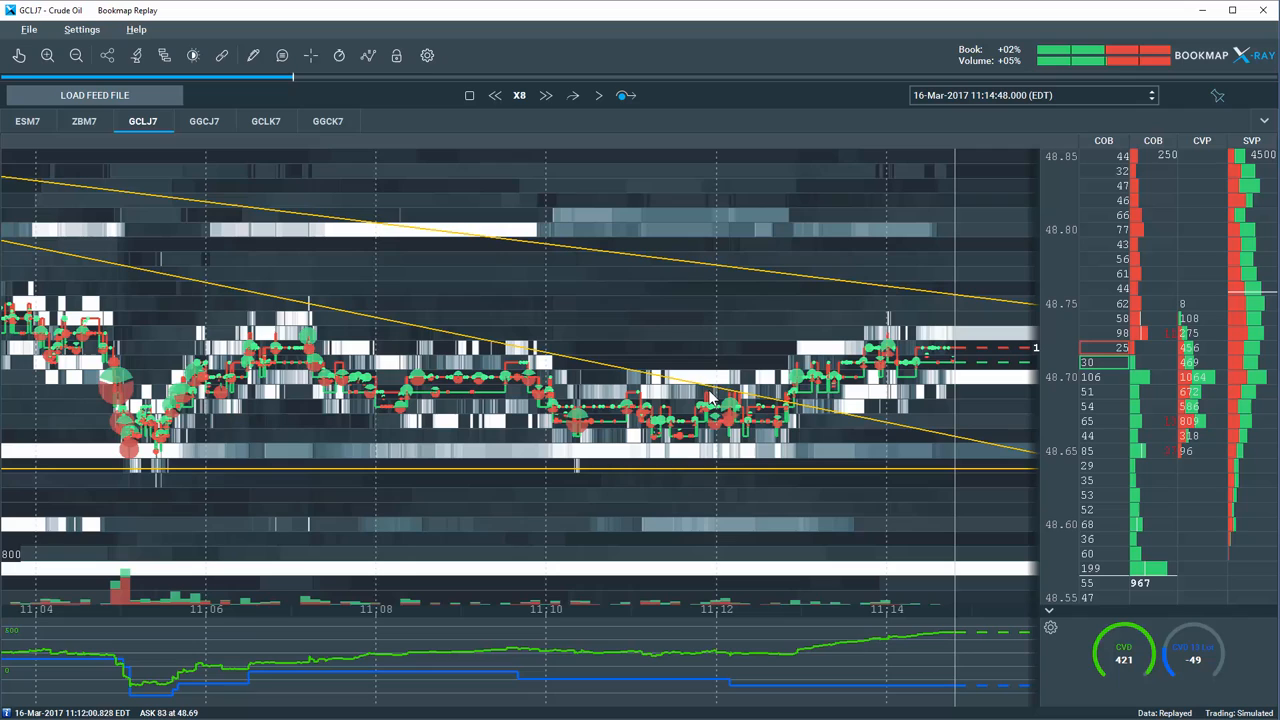
mouse_move(756, 398)
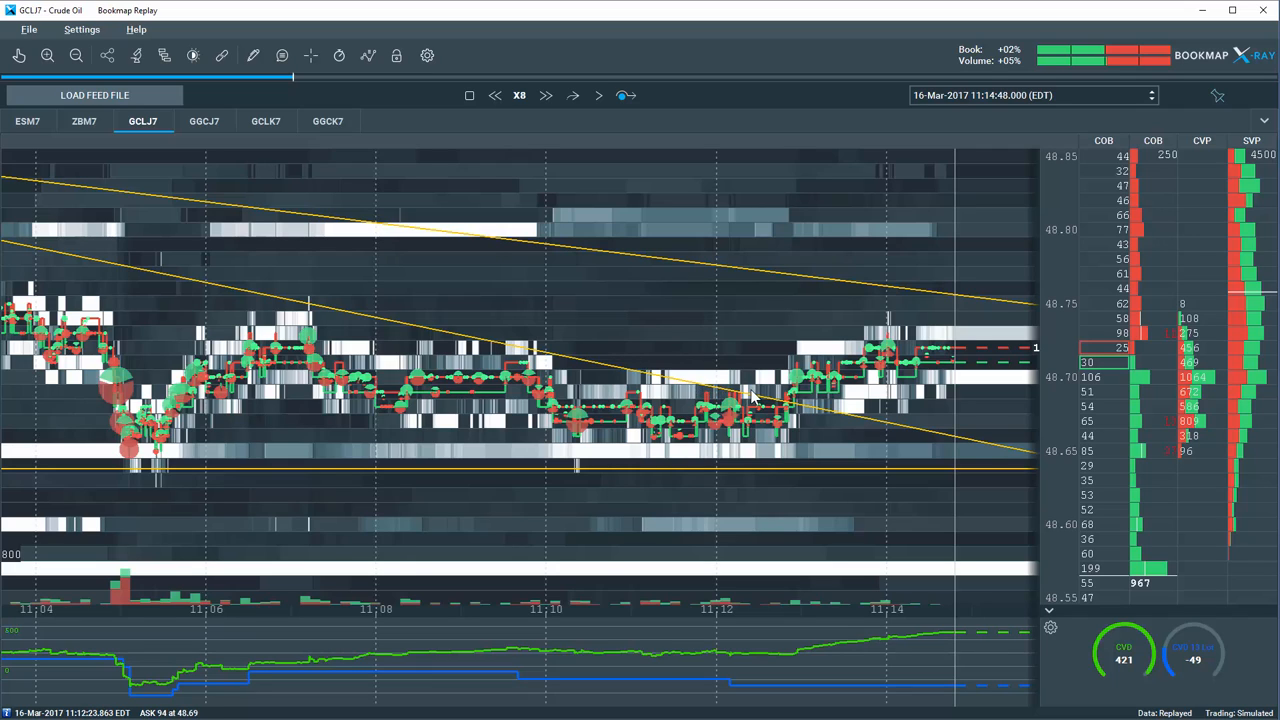
mouse_move(772, 398)
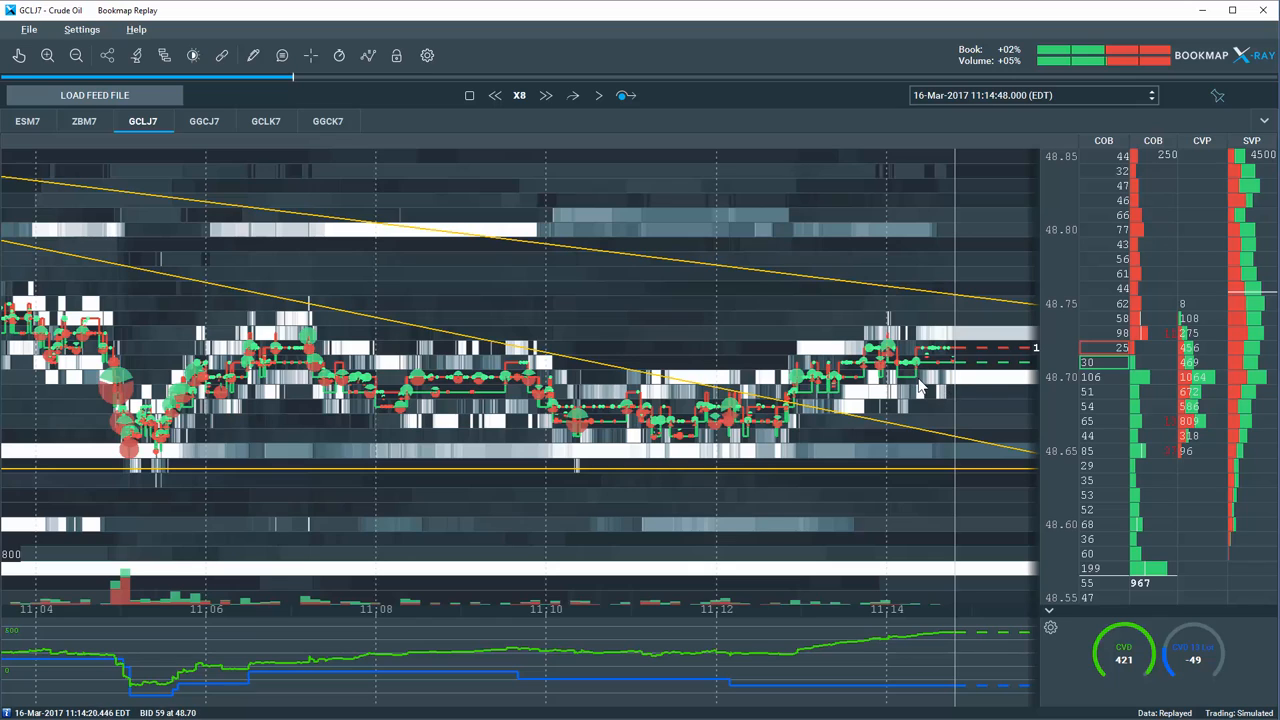
mouse_move(816, 324)
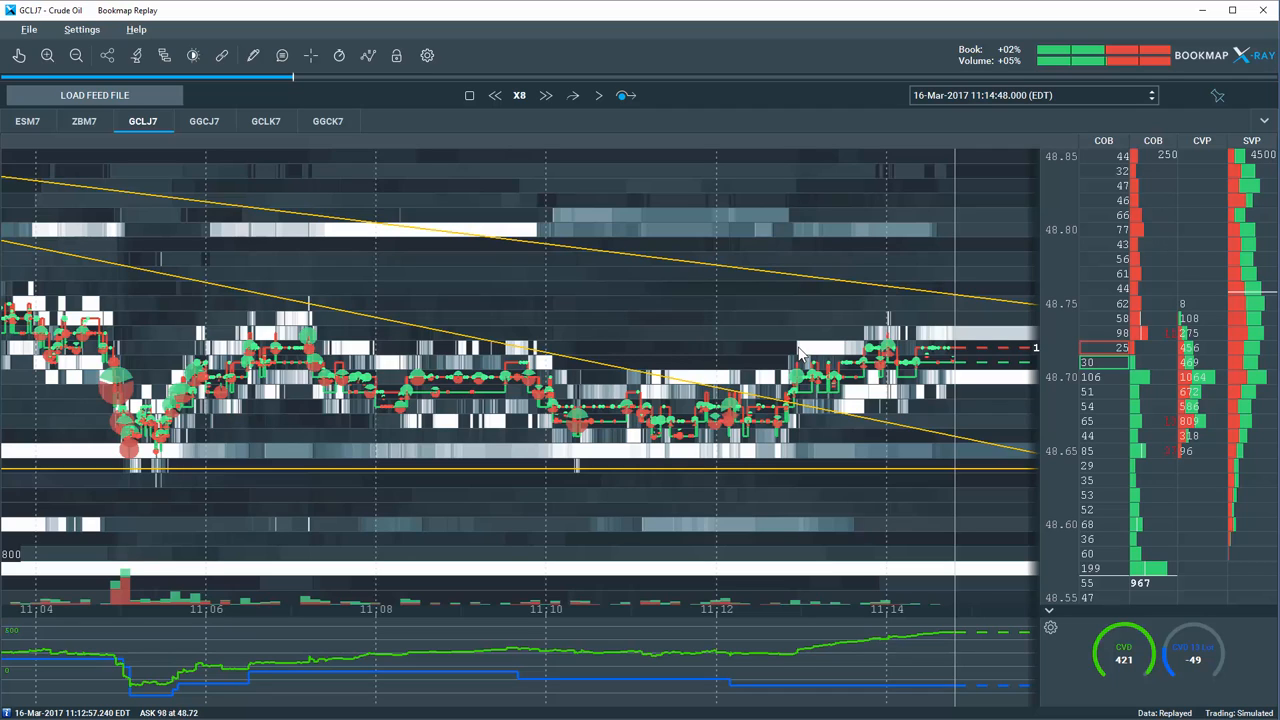
mouse_move(904, 280)
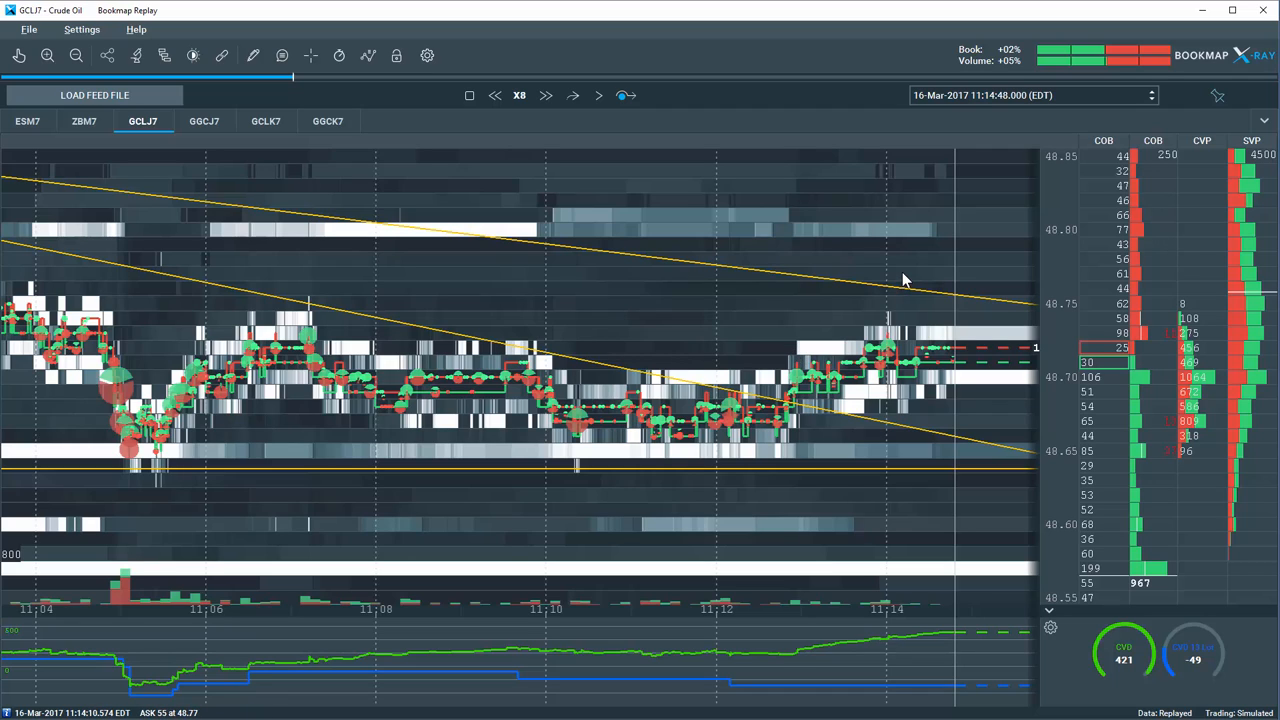
mouse_move(330, 100)
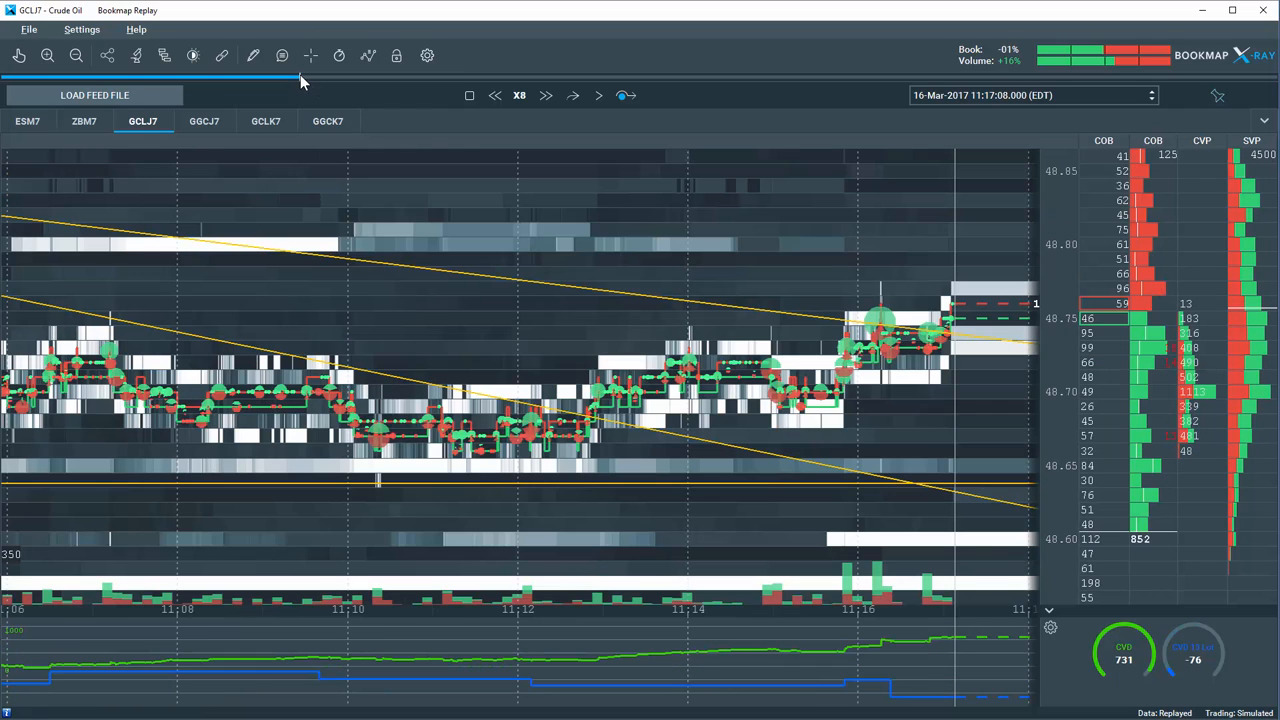
mouse_move(772, 336)
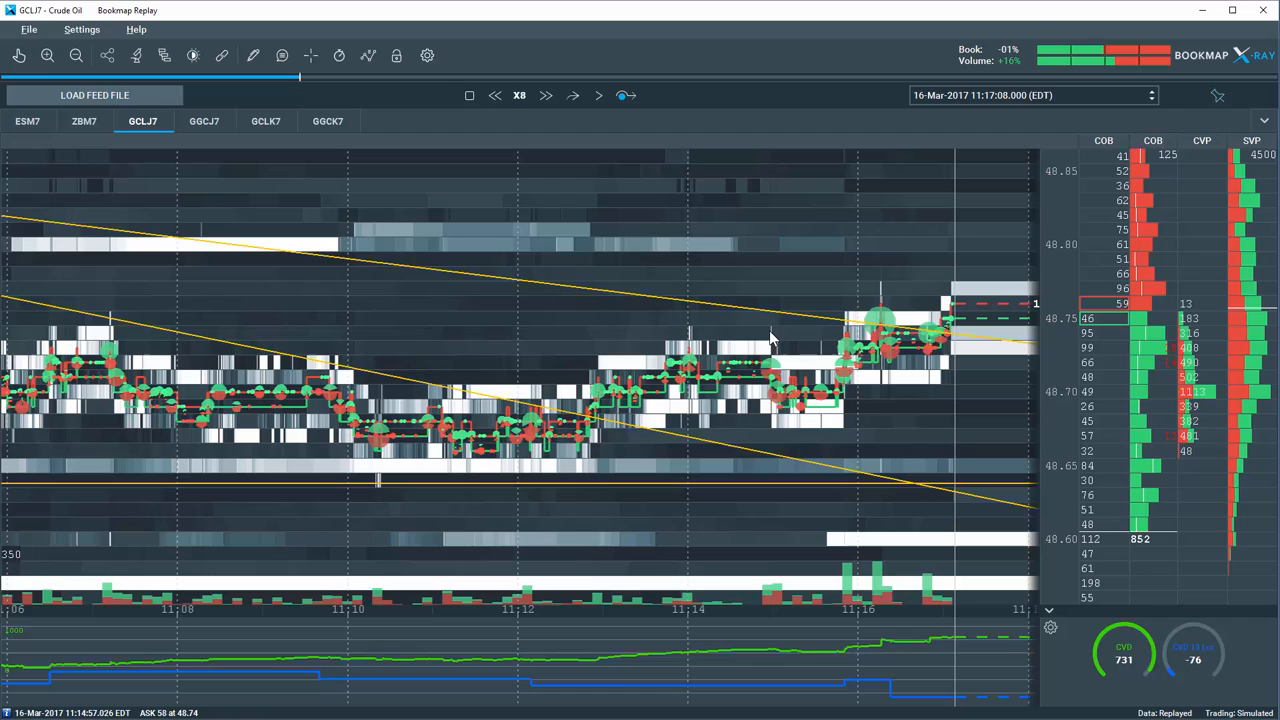
mouse_move(1060, 244)
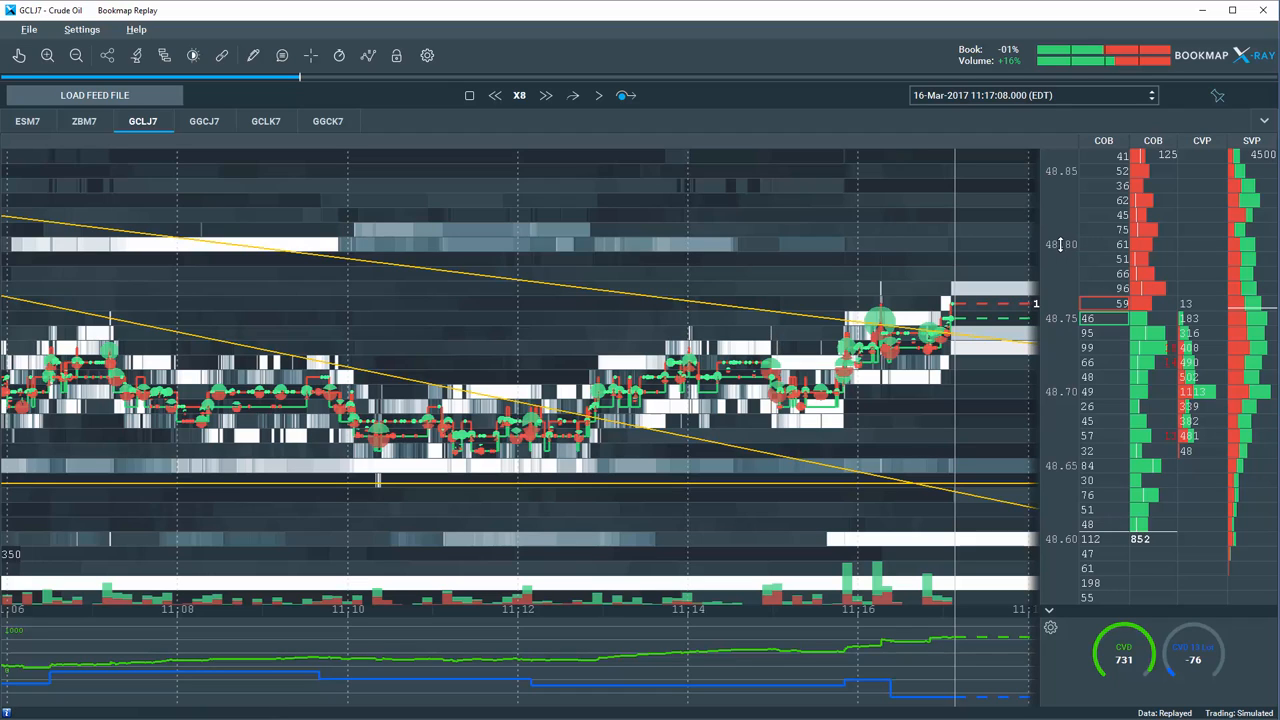
mouse_move(312, 84)
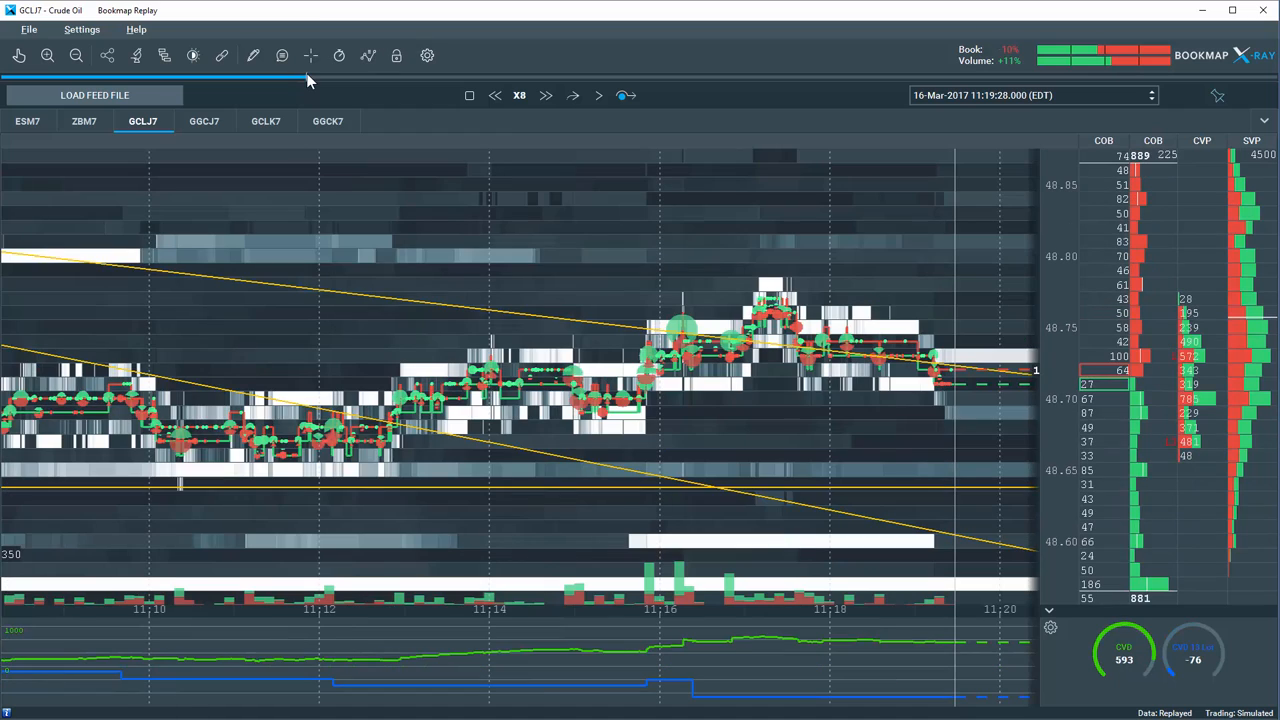
mouse_move(778, 284)
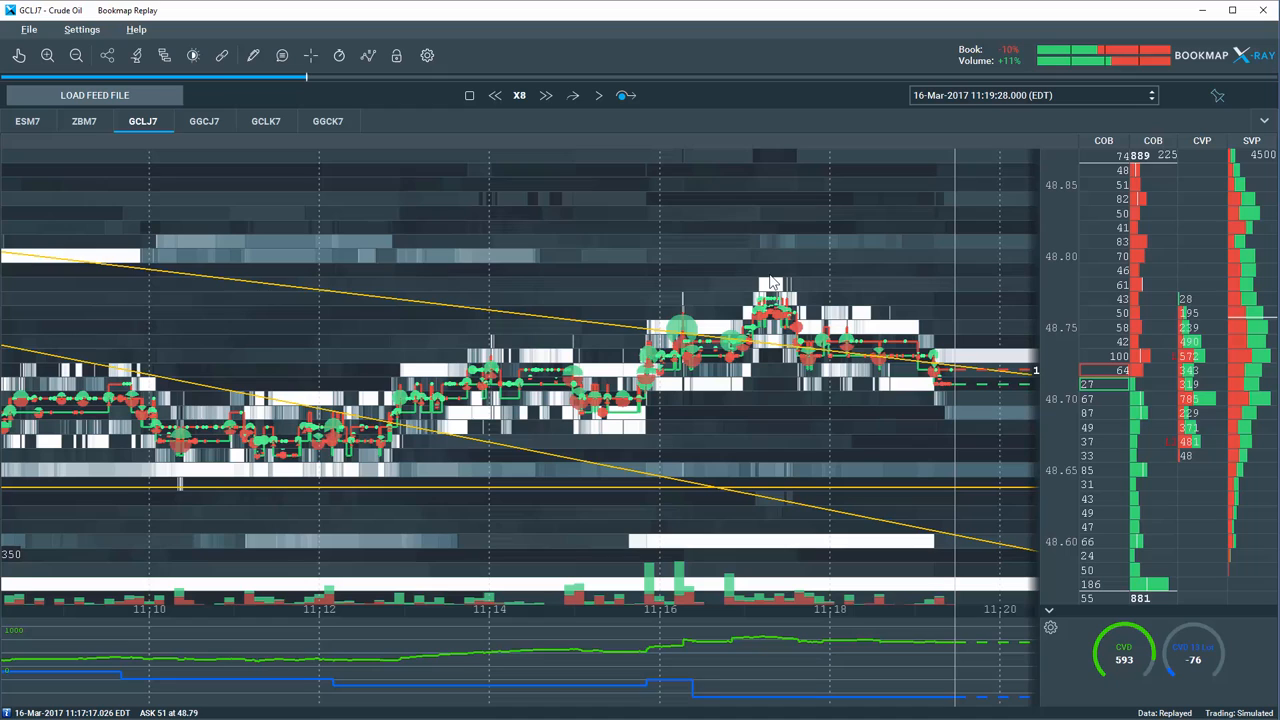
mouse_move(322, 84)
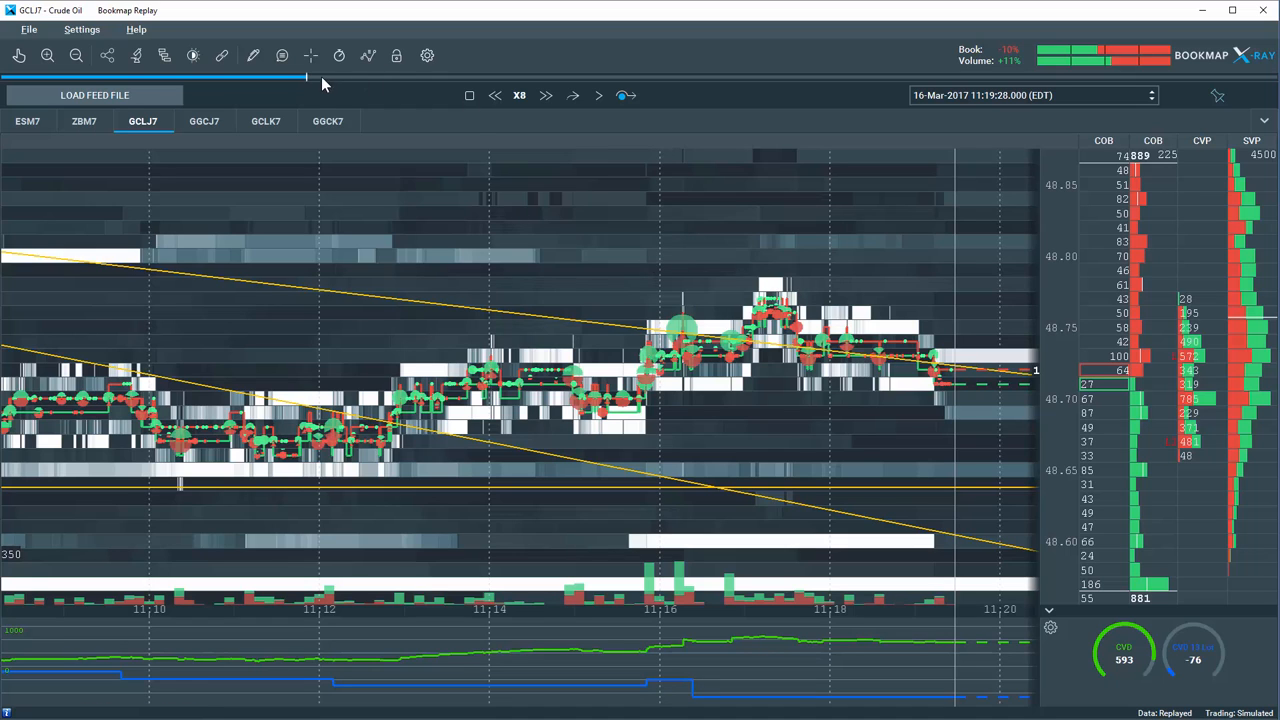
mouse_move(316, 82)
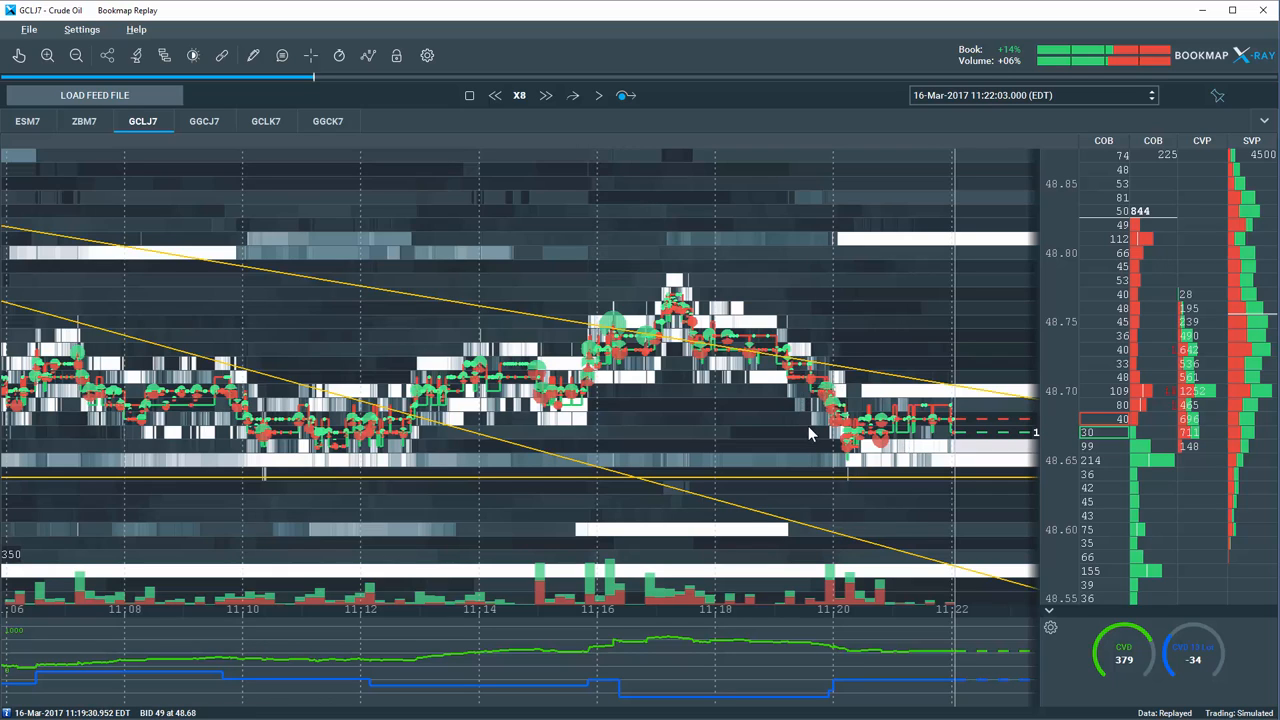
mouse_move(742, 446)
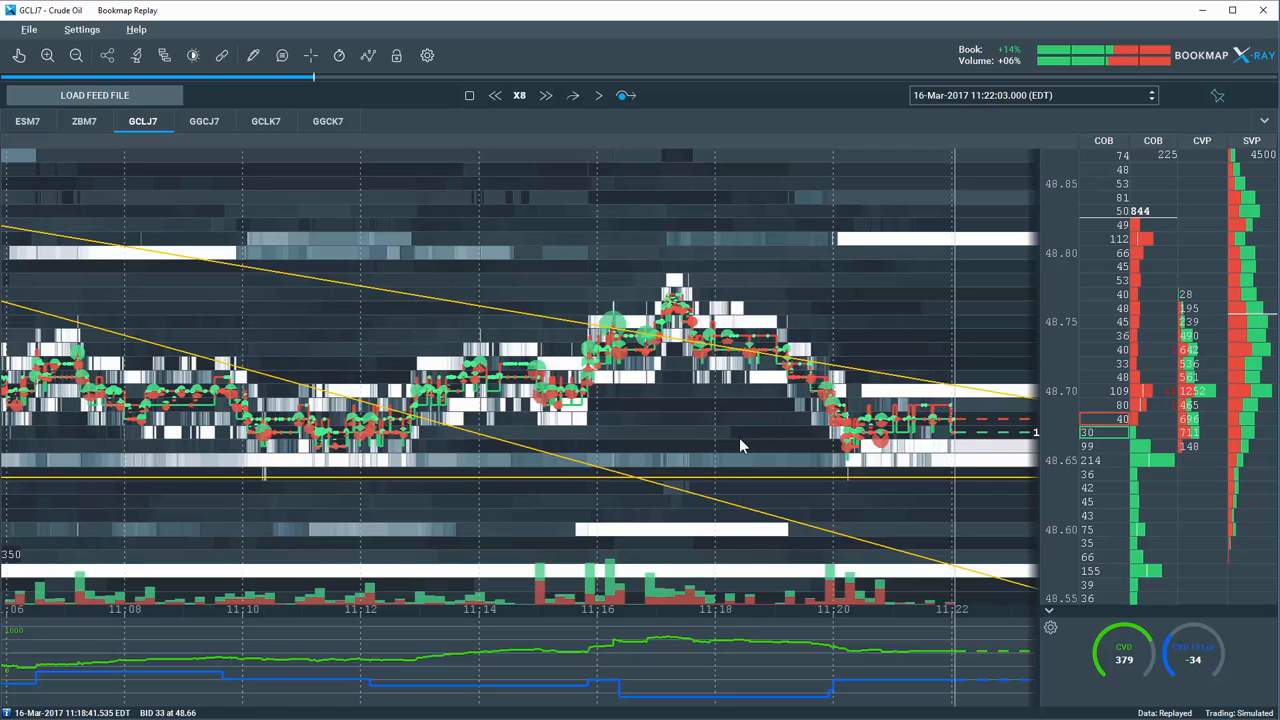
mouse_move(848, 446)
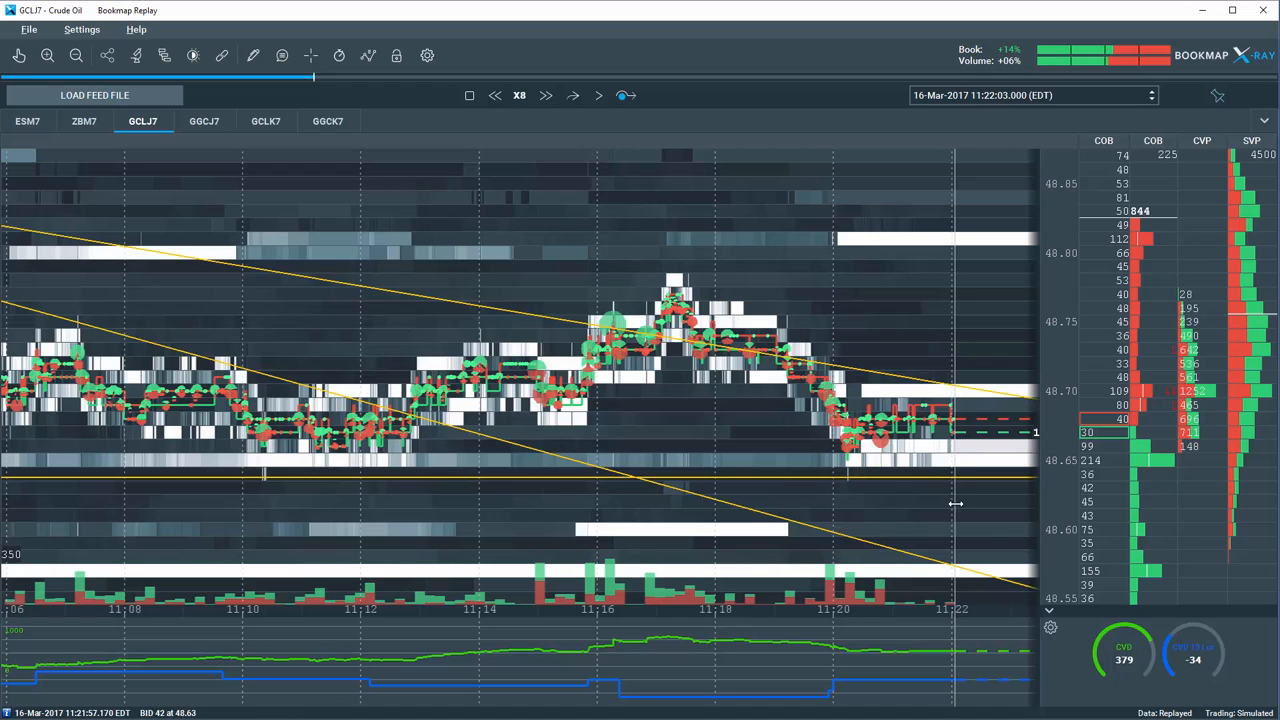
mouse_move(338, 84)
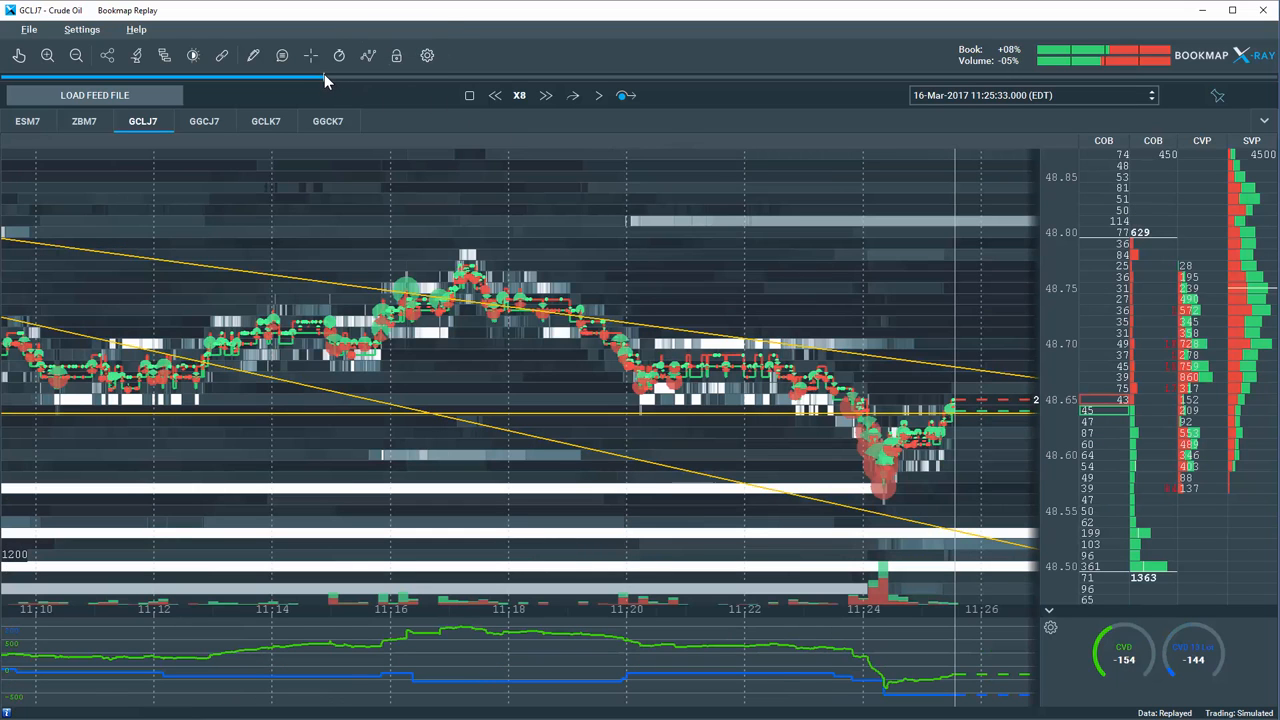
mouse_move(792, 372)
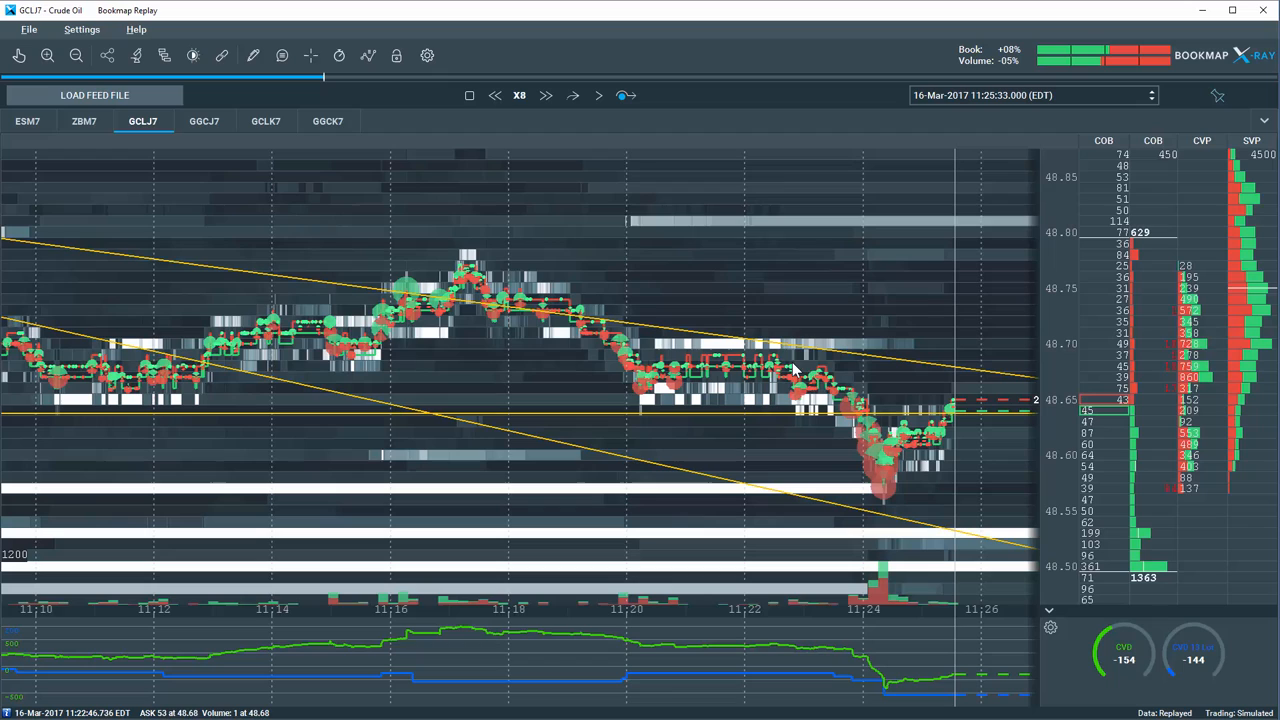
mouse_move(856, 410)
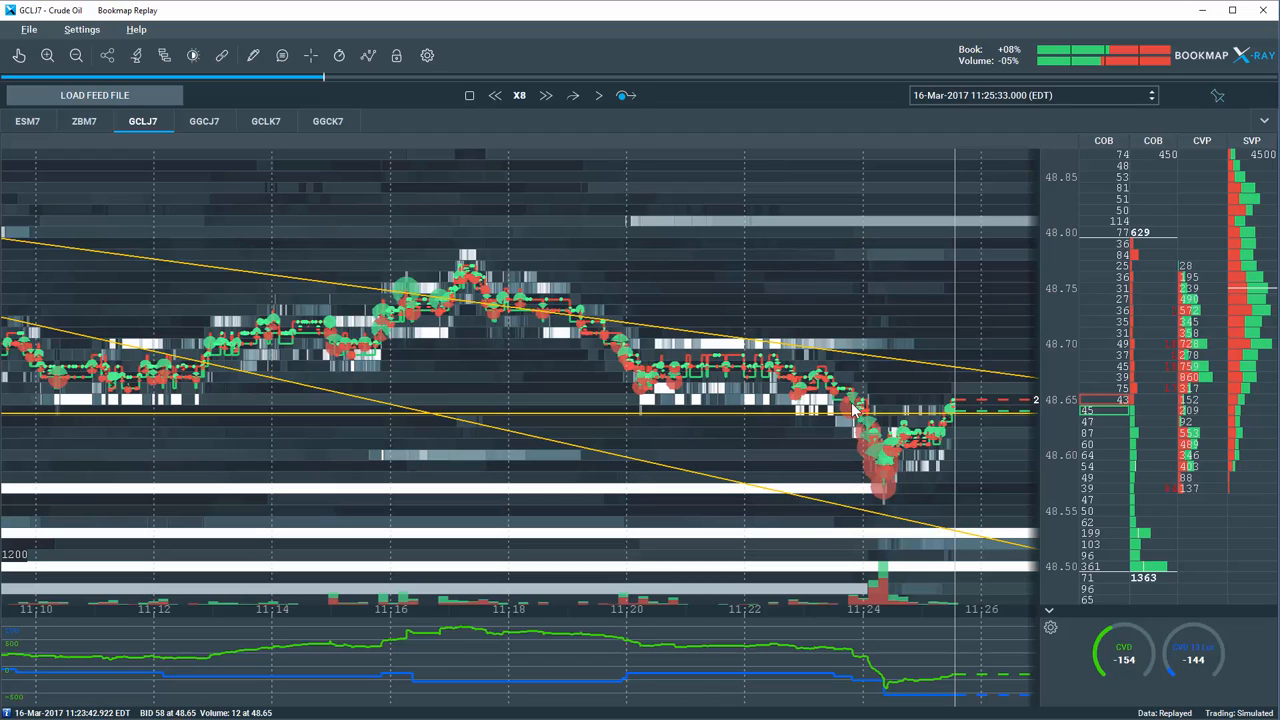
mouse_move(880, 500)
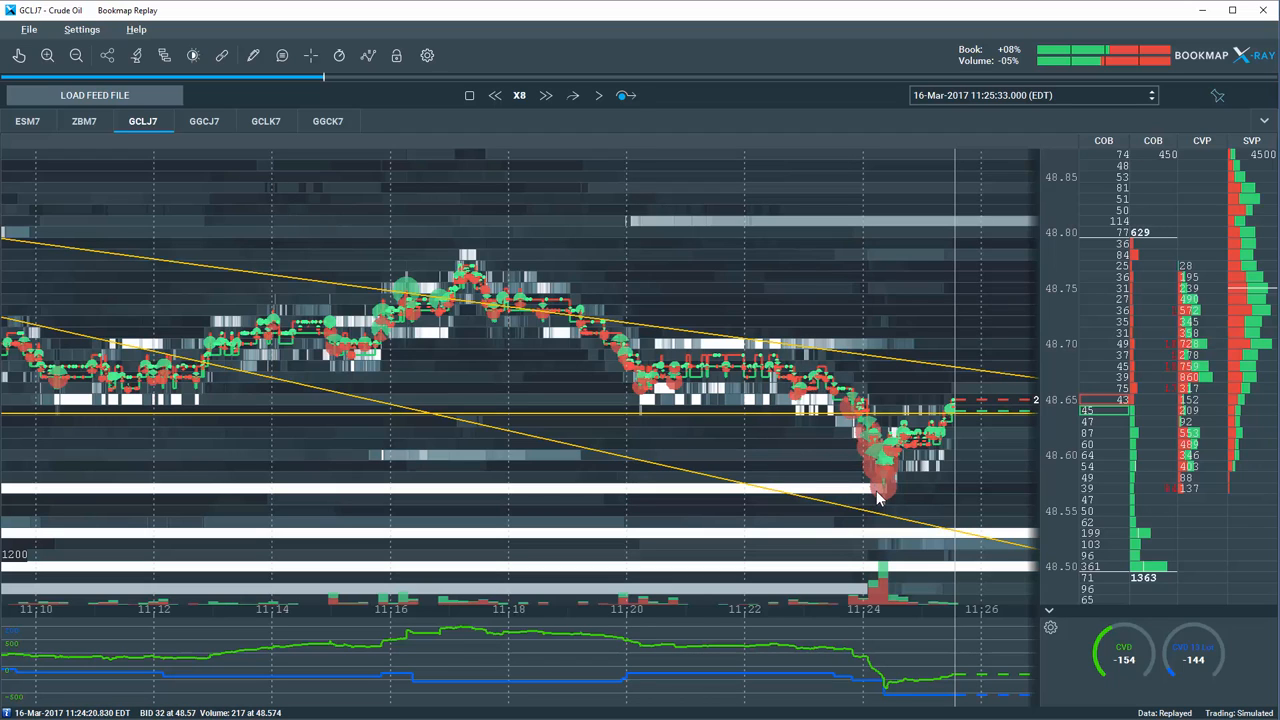
mouse_move(836, 444)
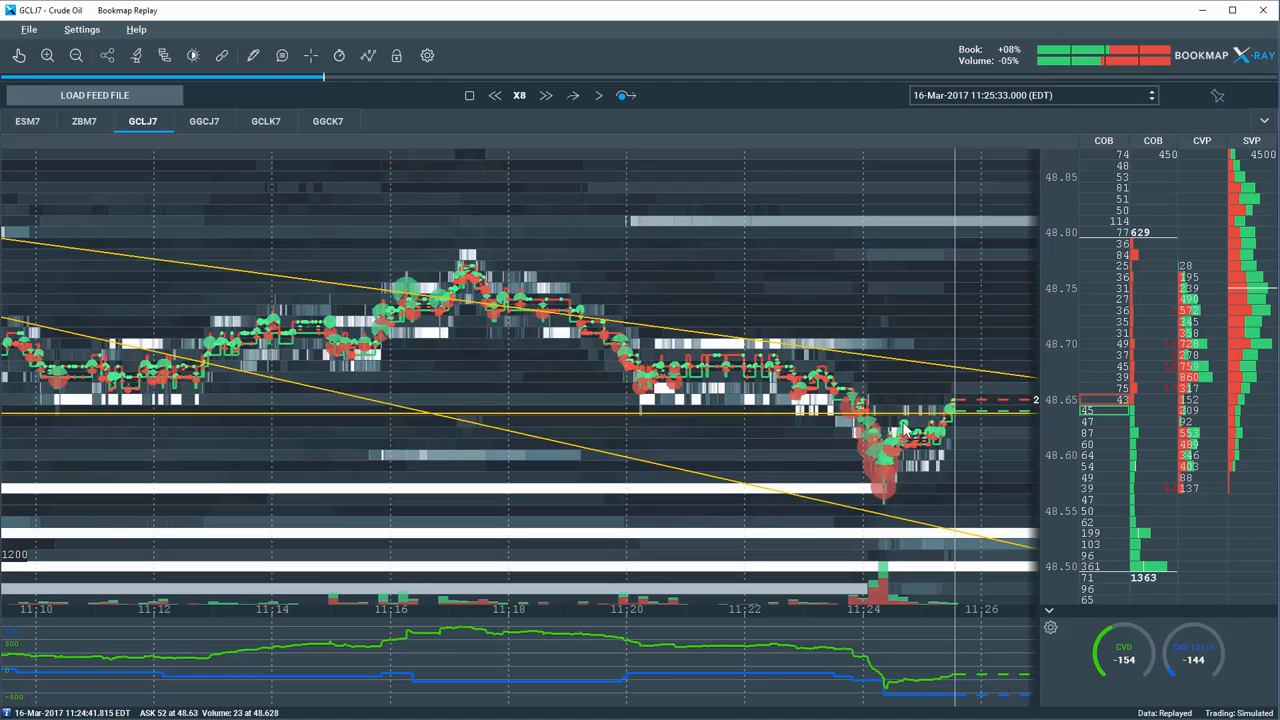
mouse_move(920, 418)
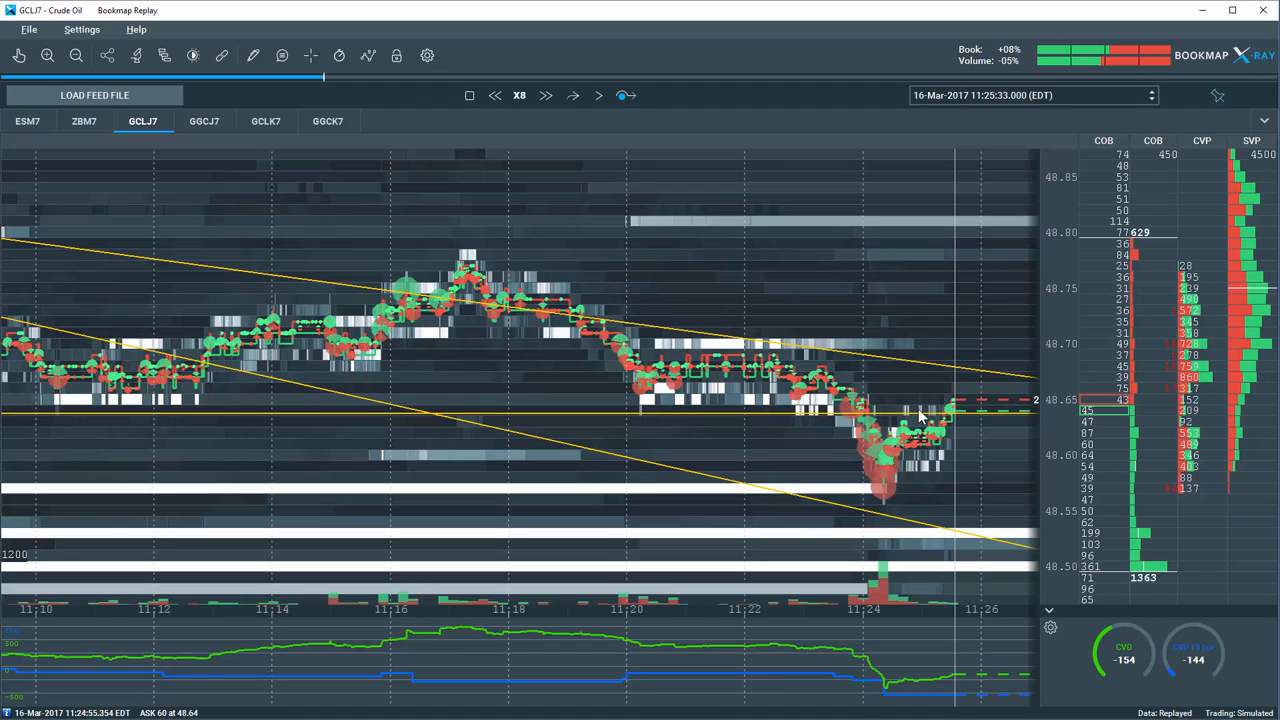
mouse_move(1004, 416)
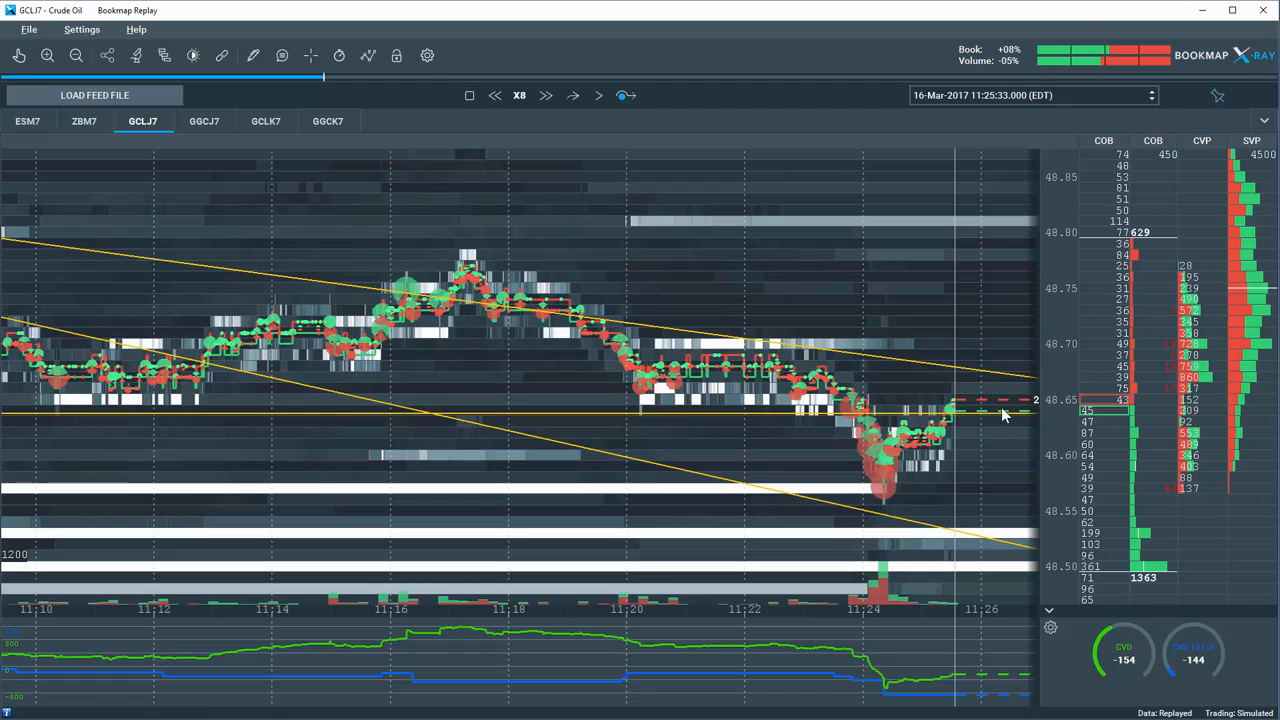
mouse_move(950, 414)
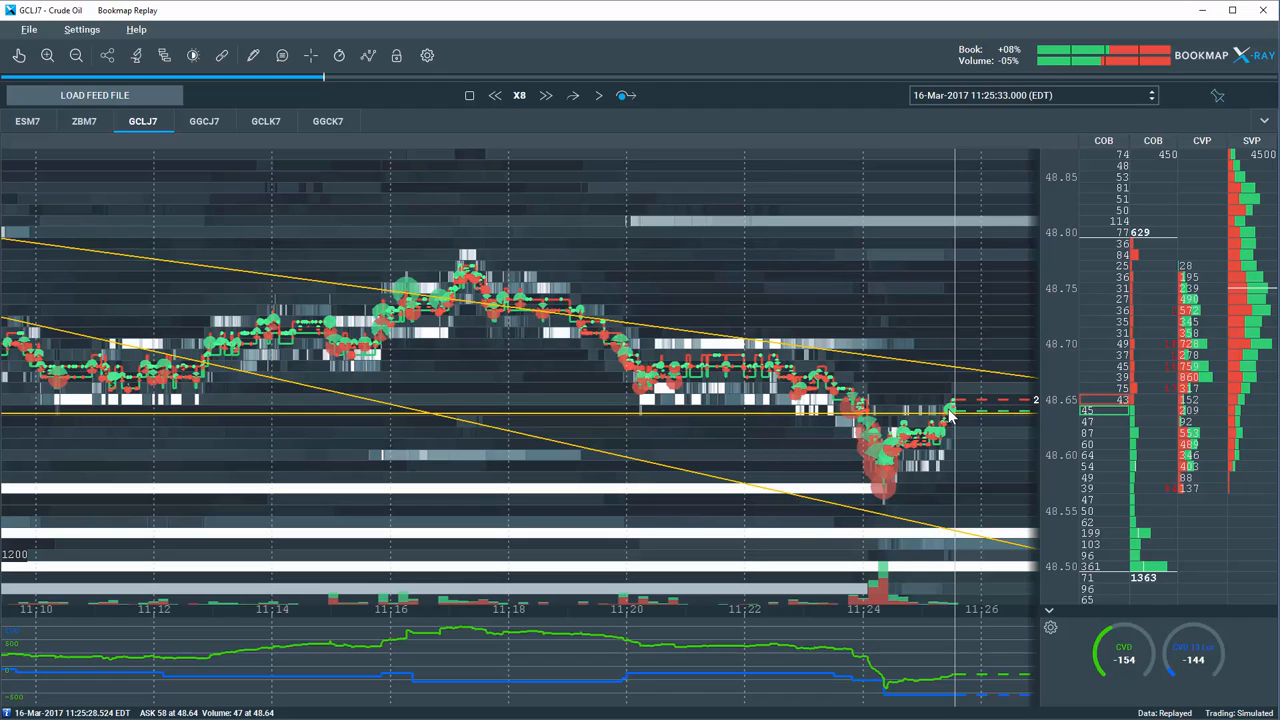
mouse_move(990, 420)
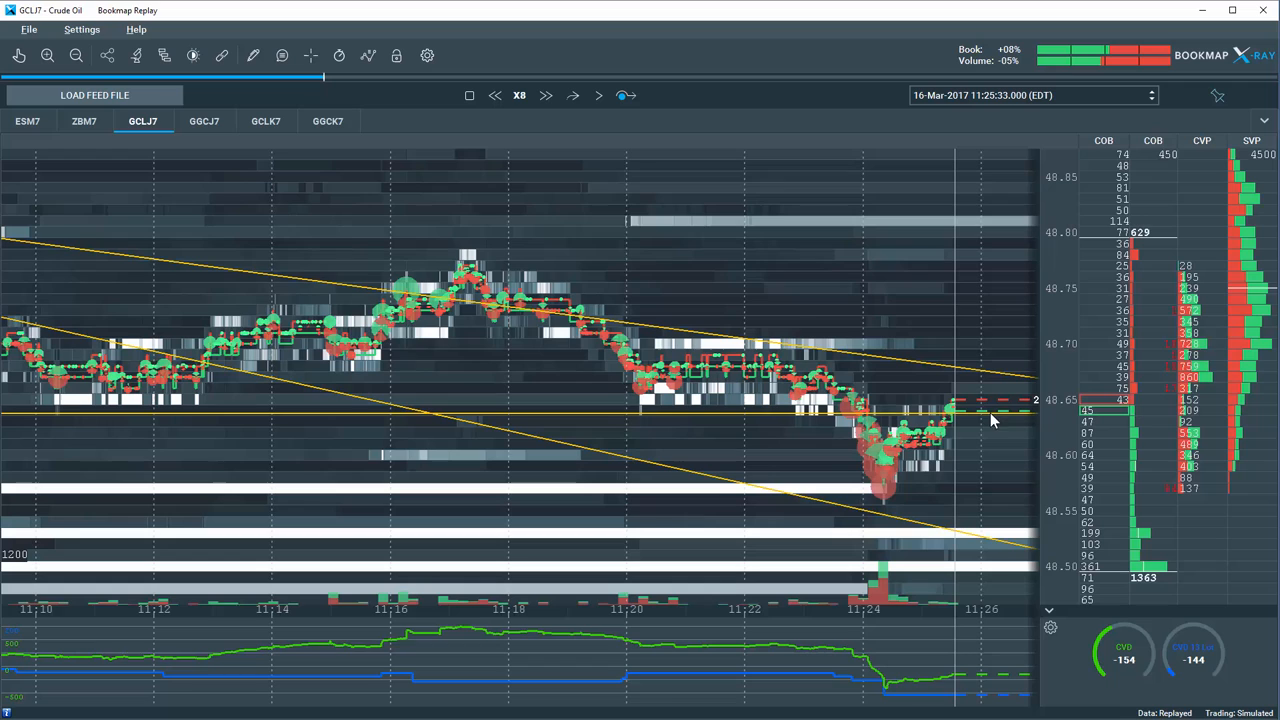
mouse_move(988, 400)
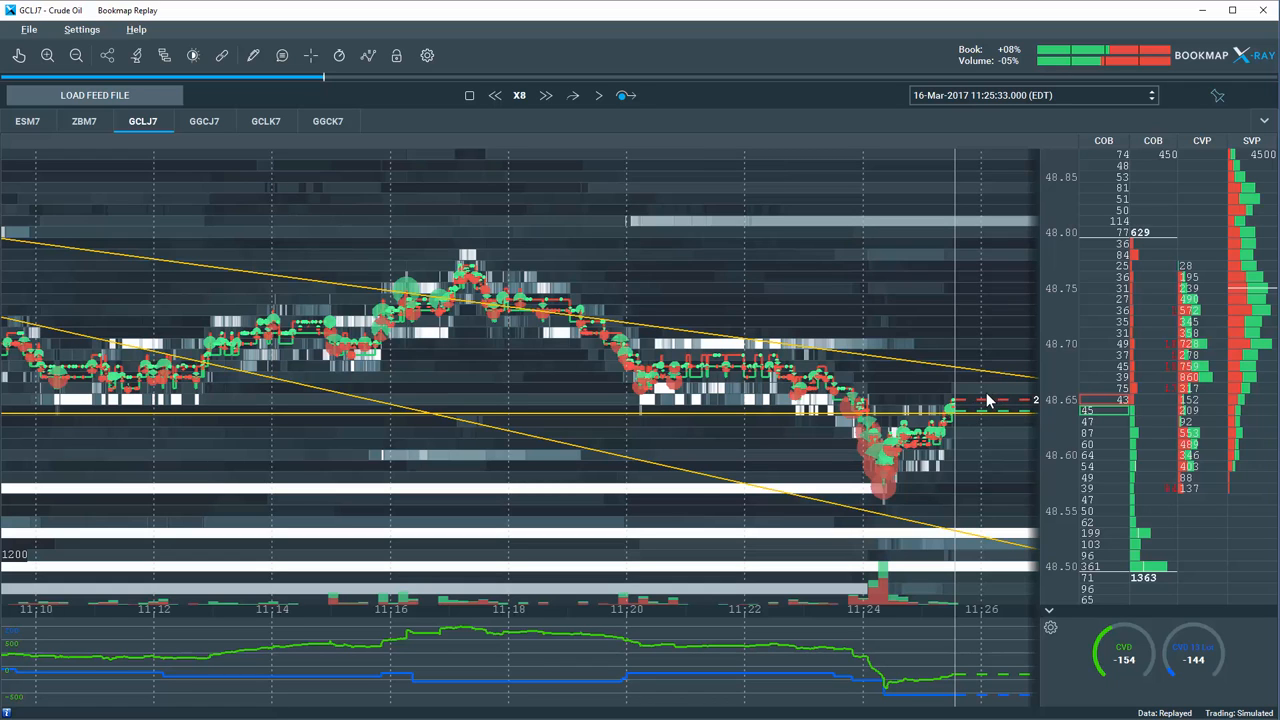
mouse_move(320, 82)
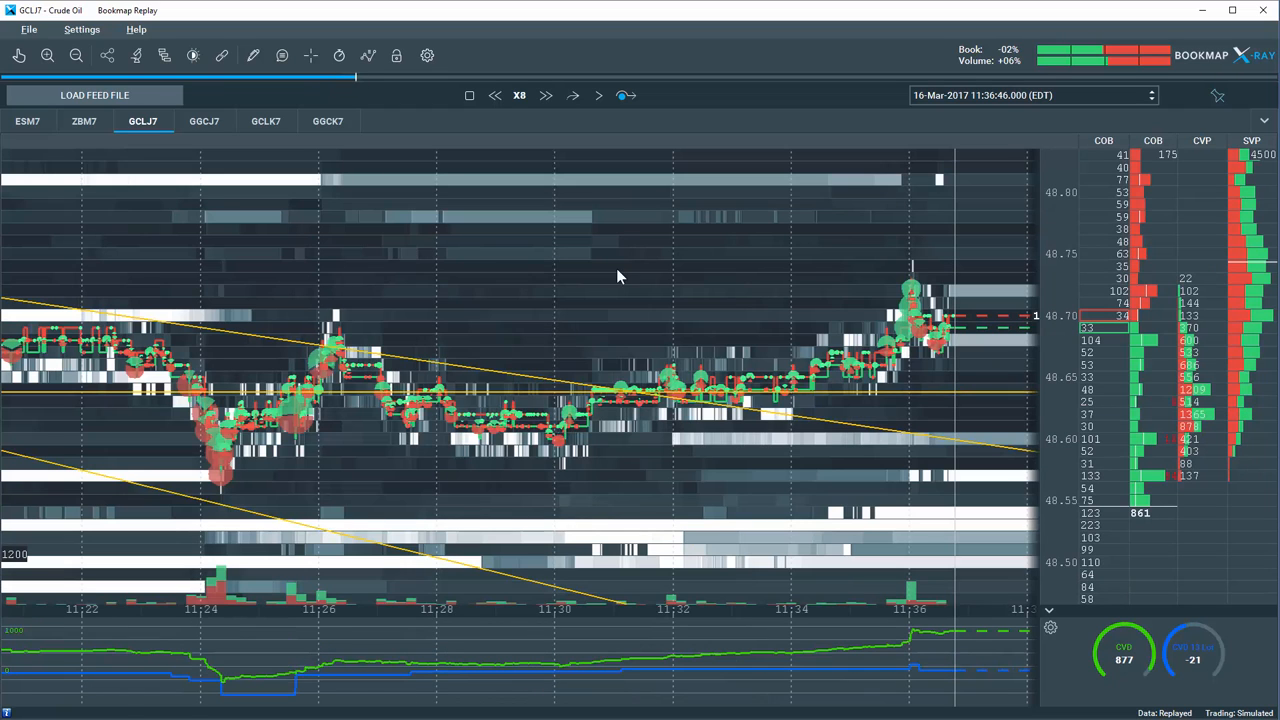
mouse_move(628, 398)
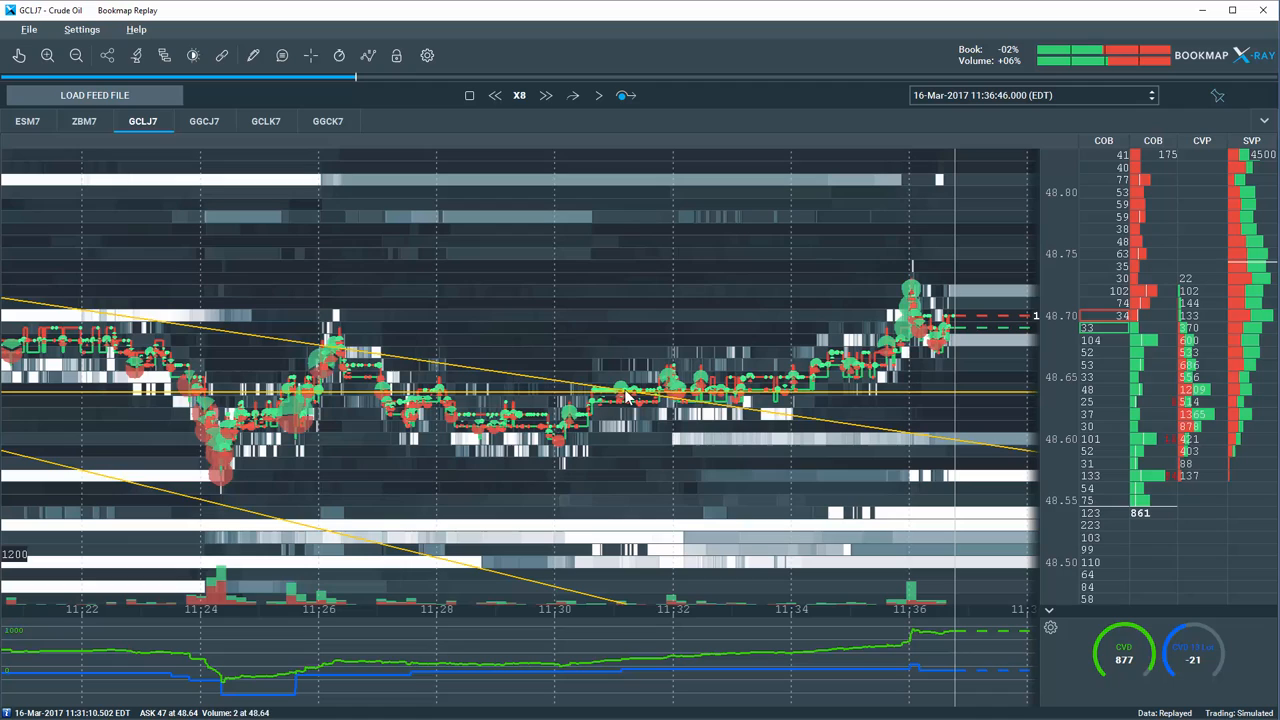
mouse_move(450, 364)
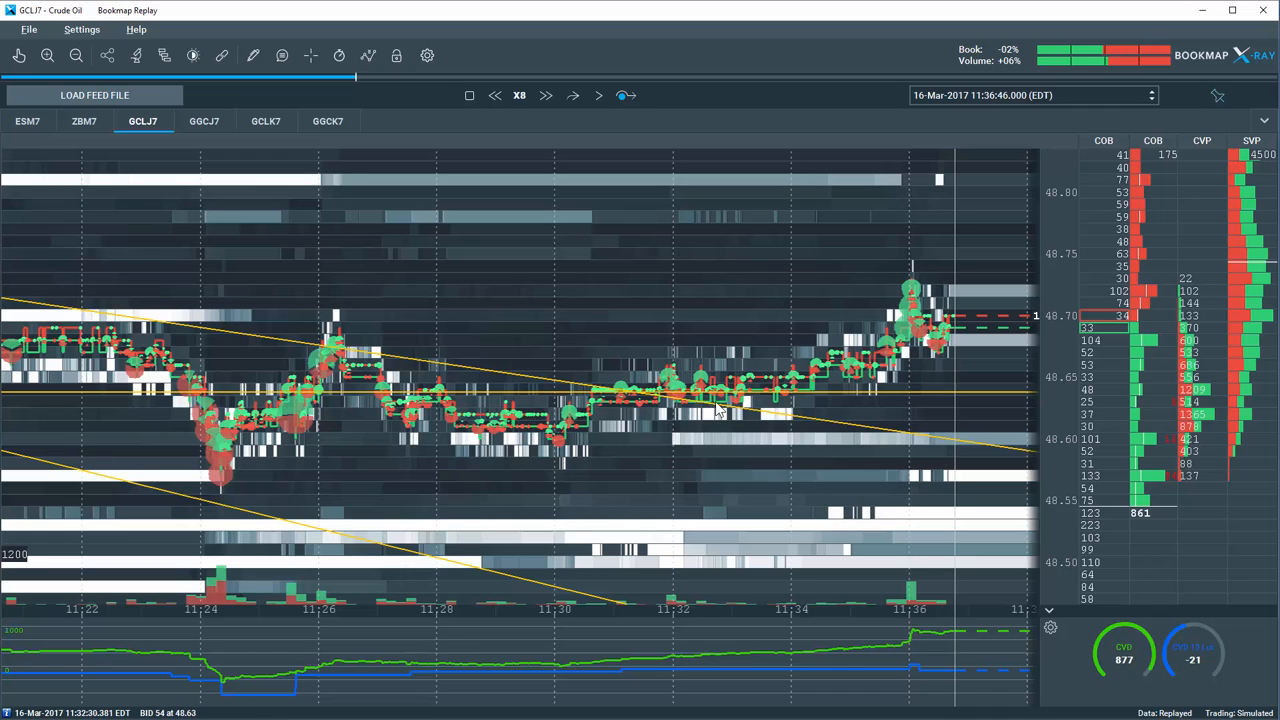
mouse_move(672, 410)
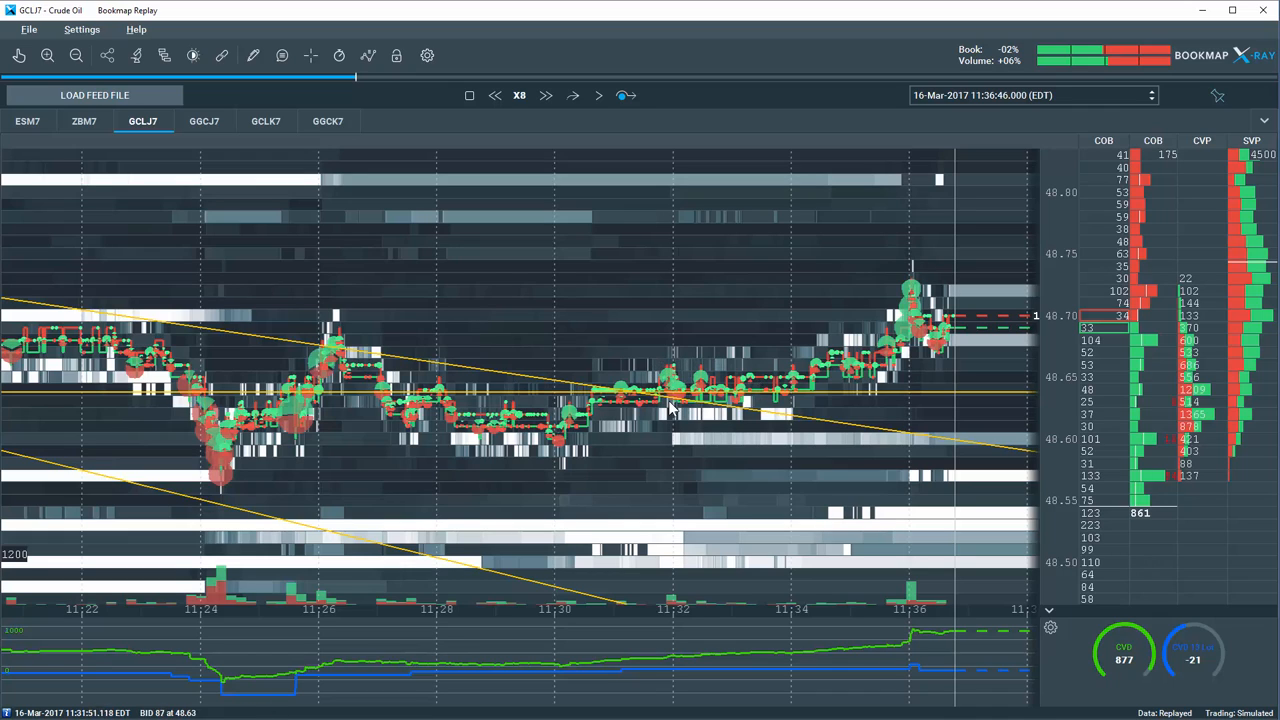
mouse_move(730, 352)
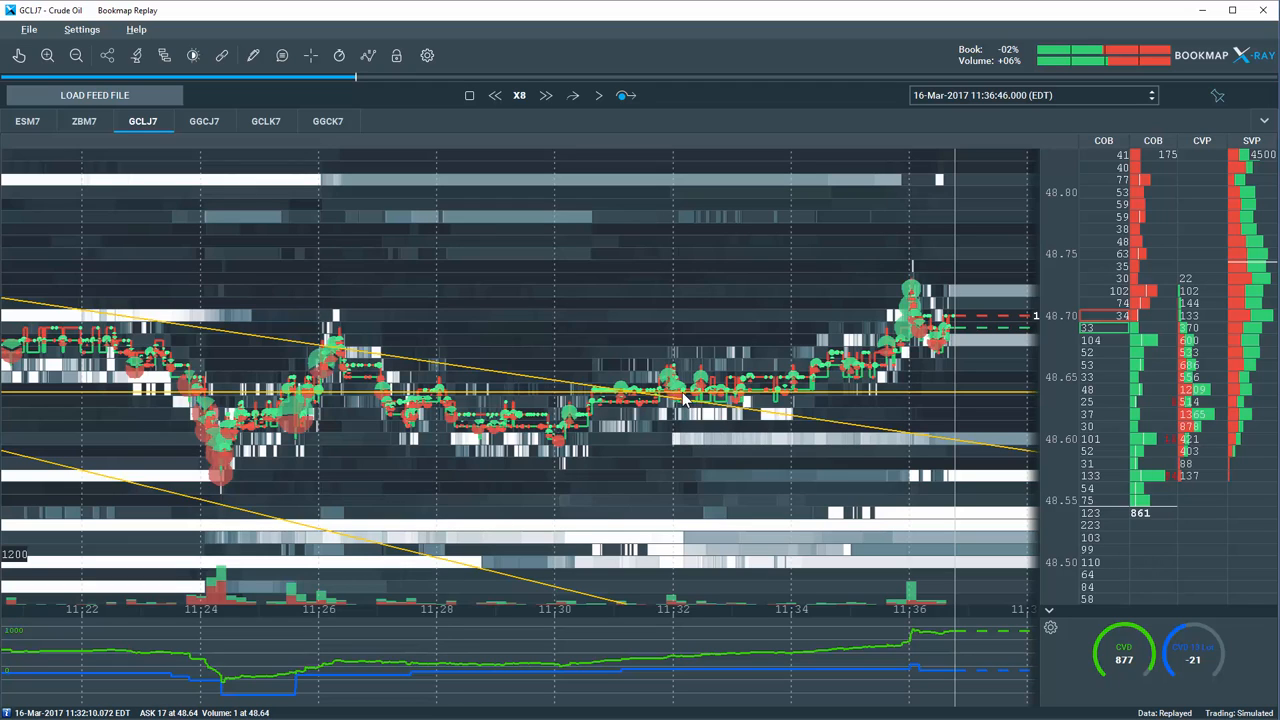
mouse_move(820, 248)
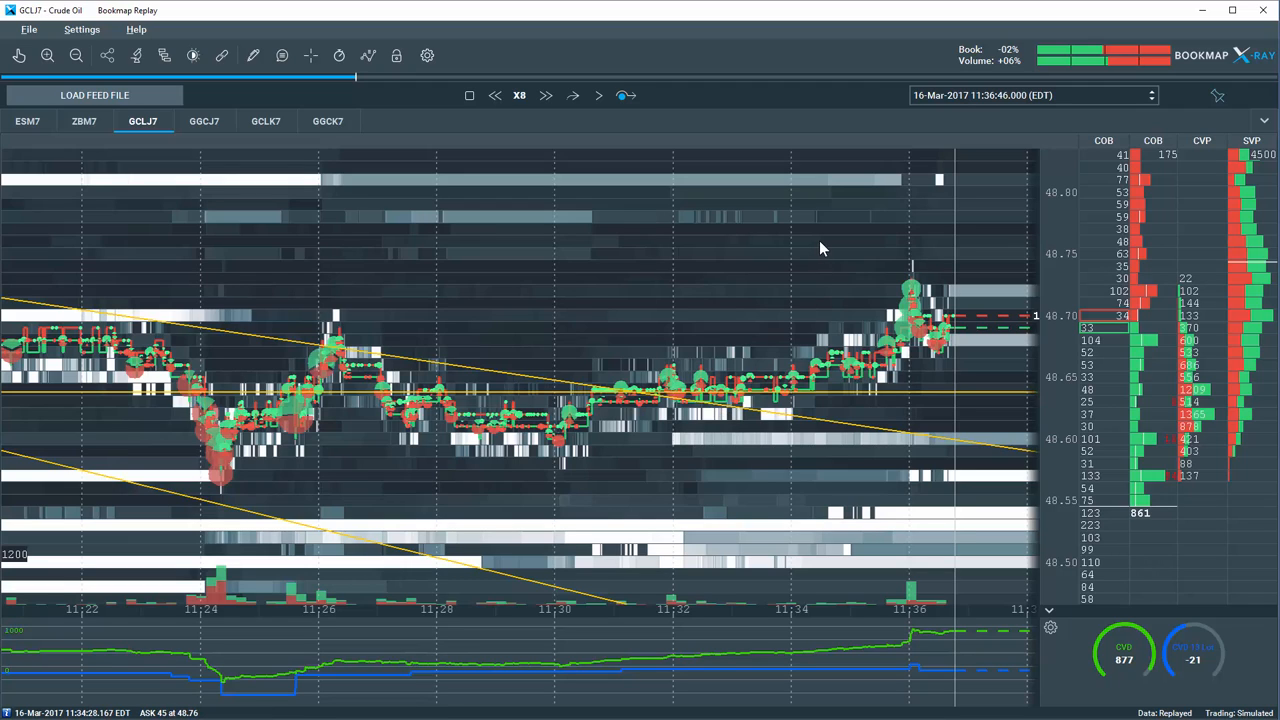
mouse_move(368, 80)
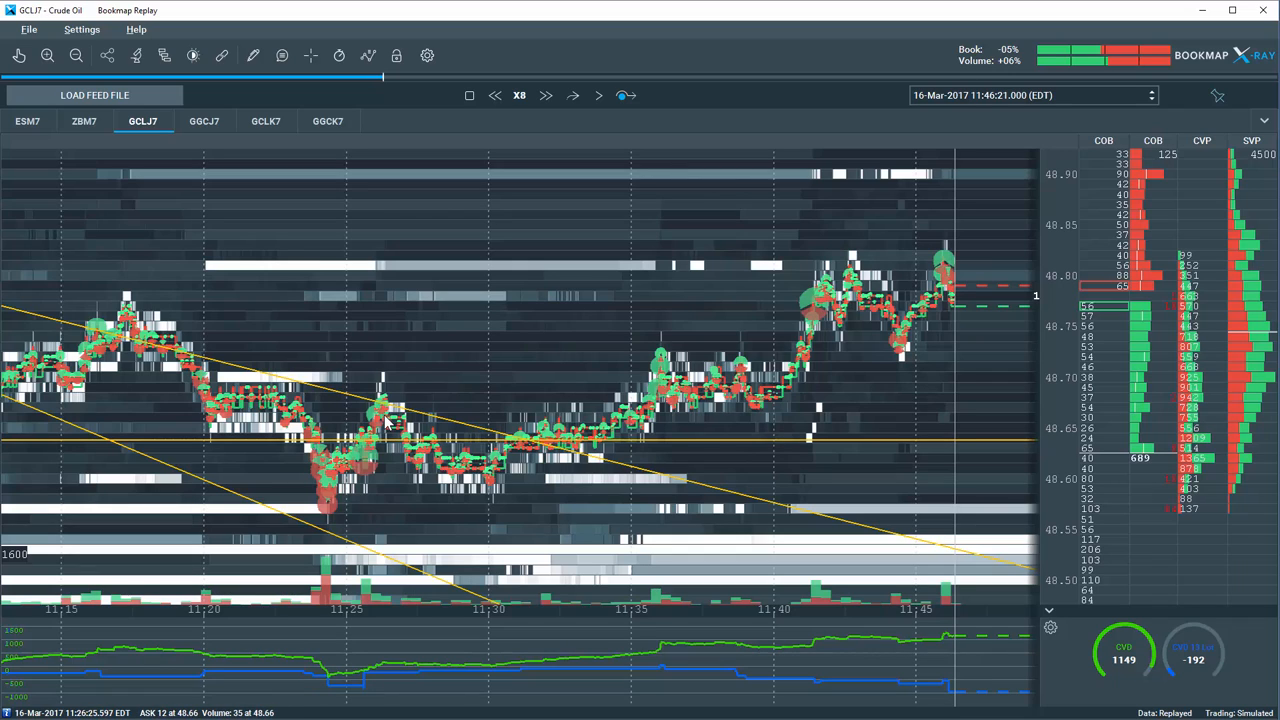
mouse_move(252, 428)
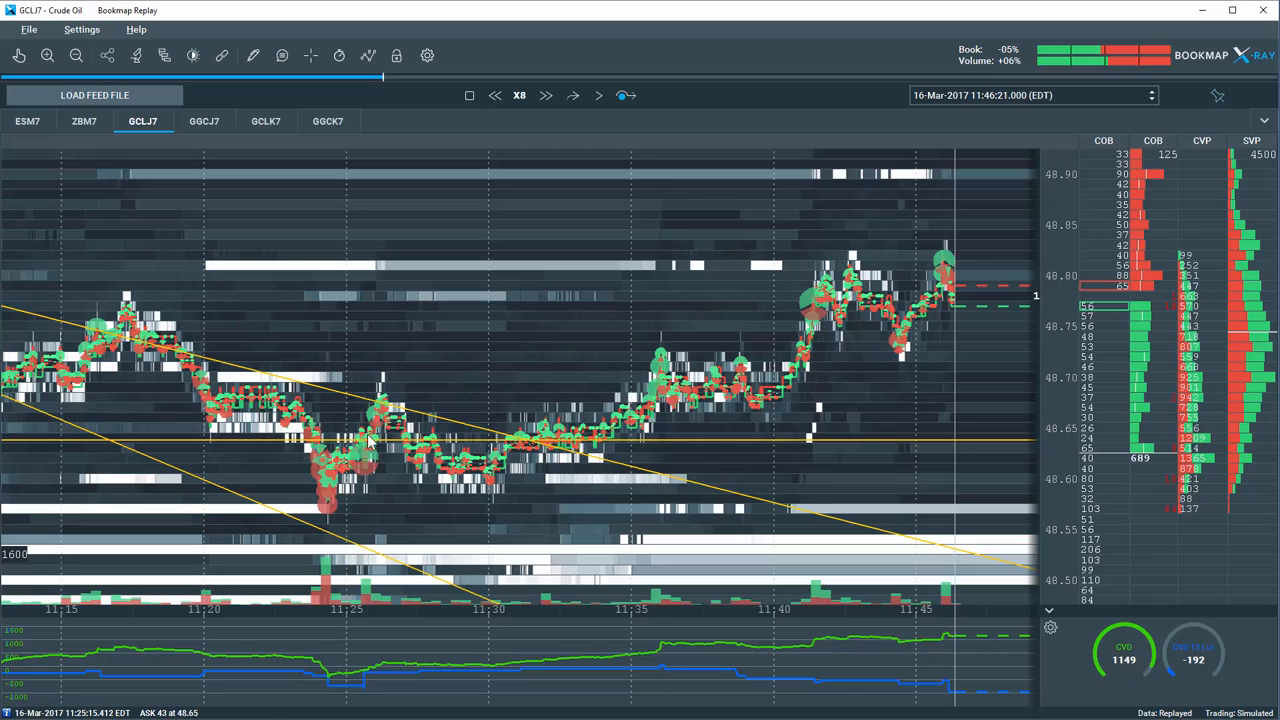
mouse_move(376, 452)
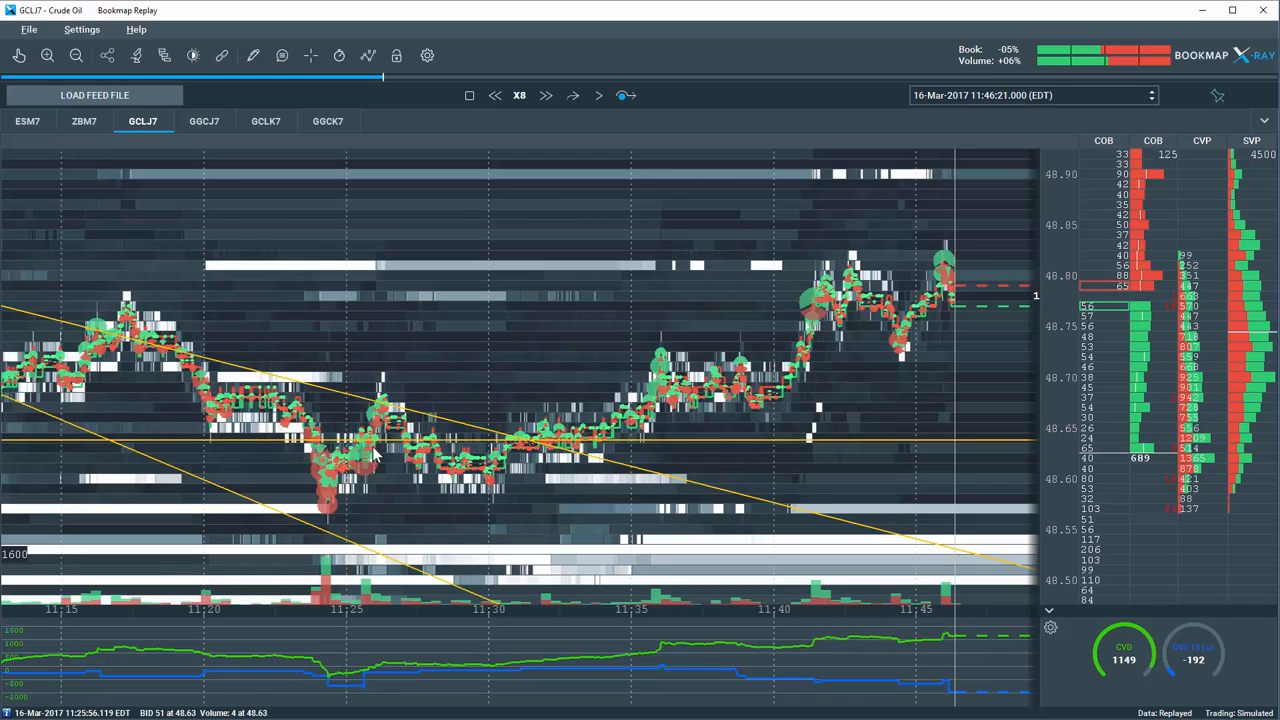